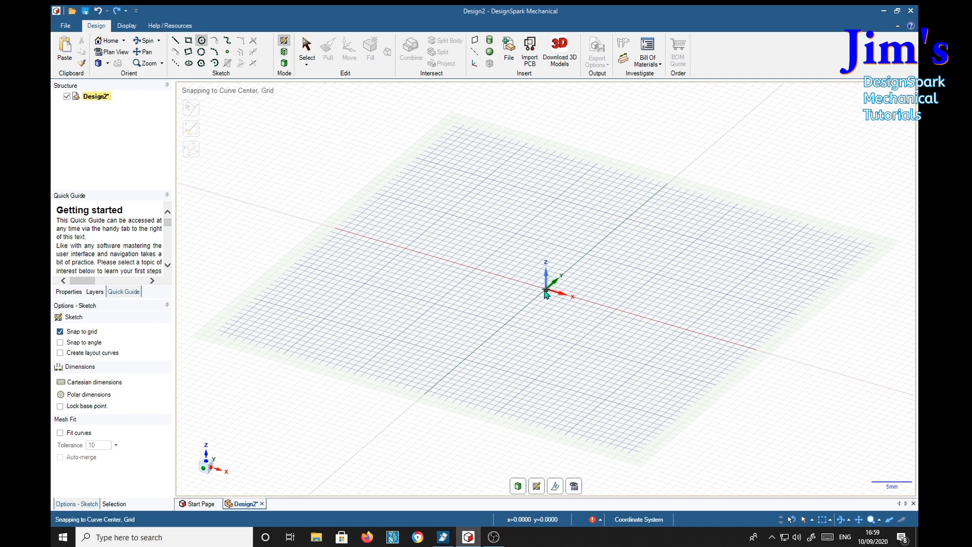
# Draw a 40 mm circle at the origin and offset a second circle 2 mm outside it
pyautogui.moveTo(545, 290); pyautogui.dragTo(640, 321)
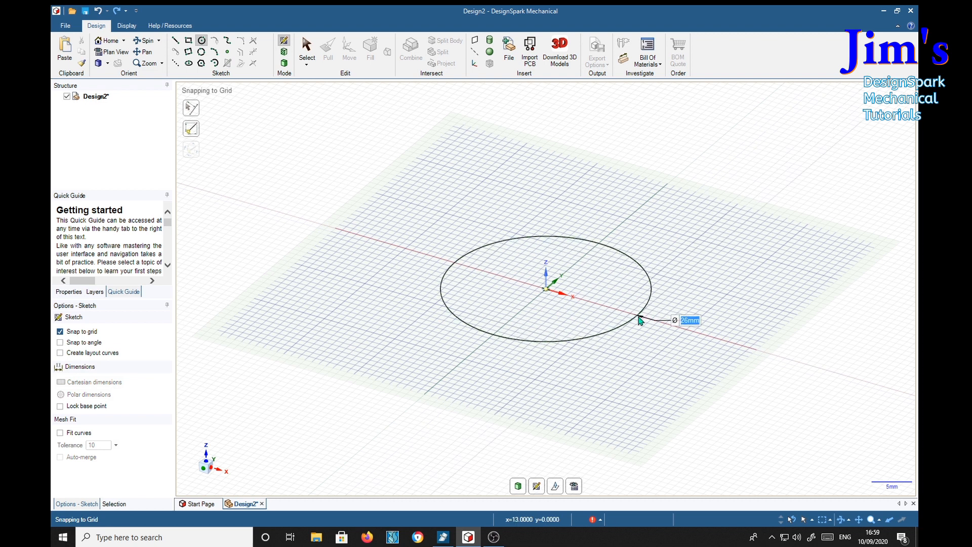
pyautogui.write('40')
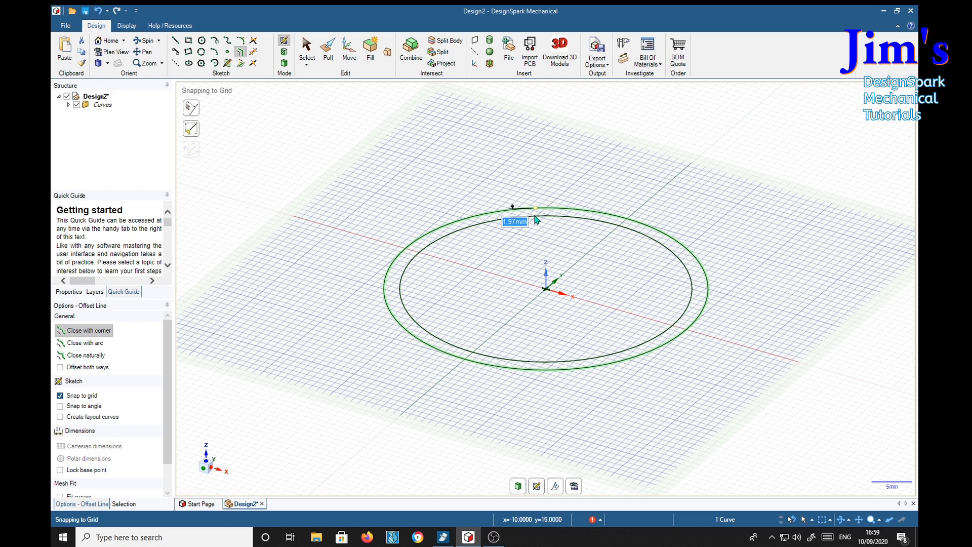
pyautogui.write('2')
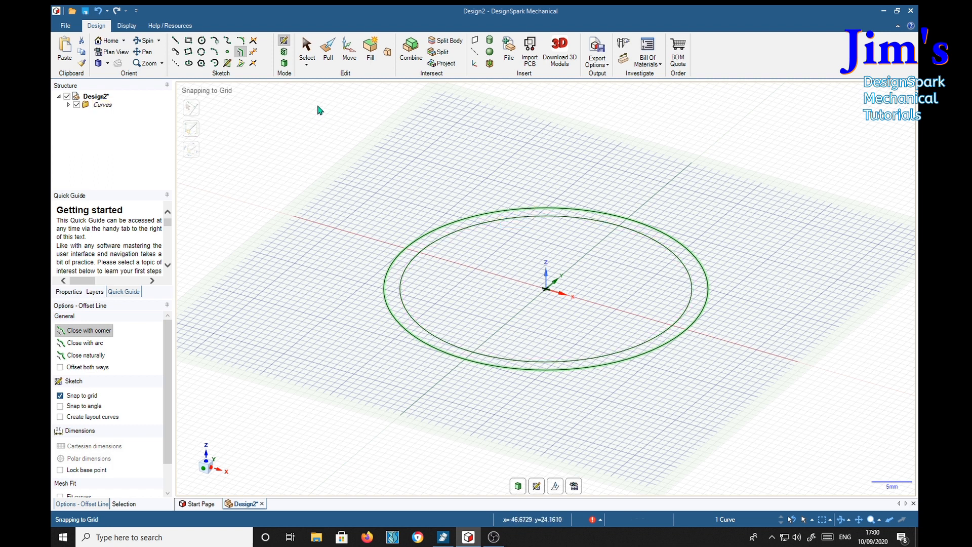
pyautogui.click(327, 48)
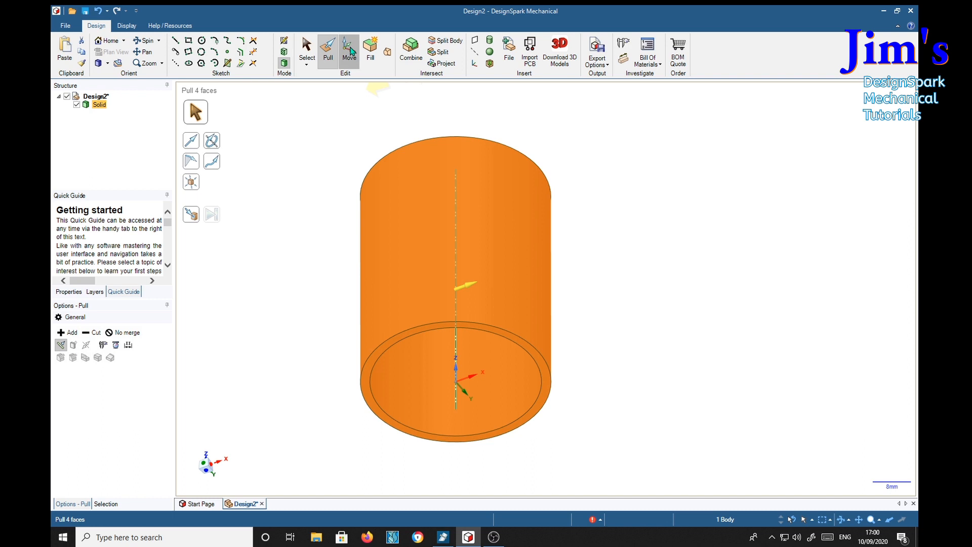
# Copy the pipe about 57 mm sideways with the Move tool, giving two solids
pyautogui.click(349, 52)
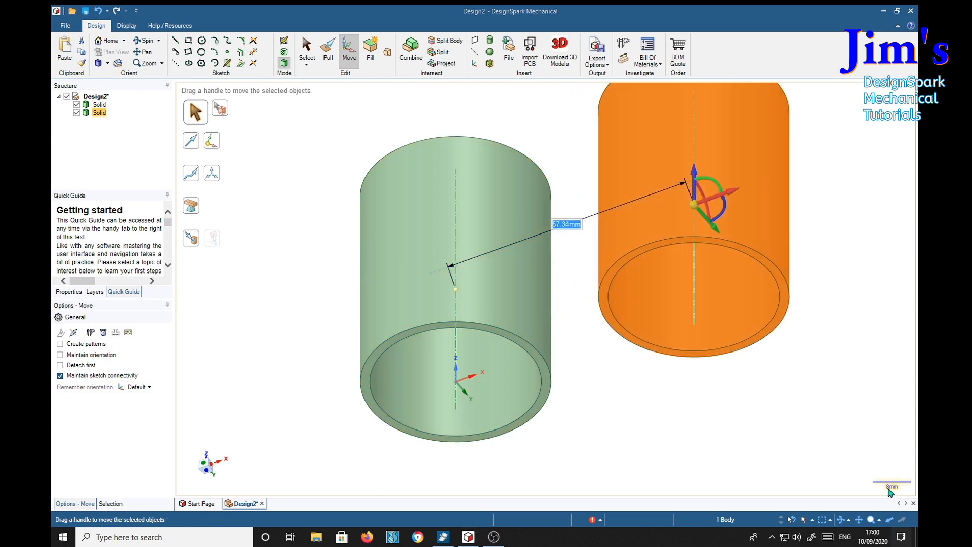
pyautogui.click(901, 537)
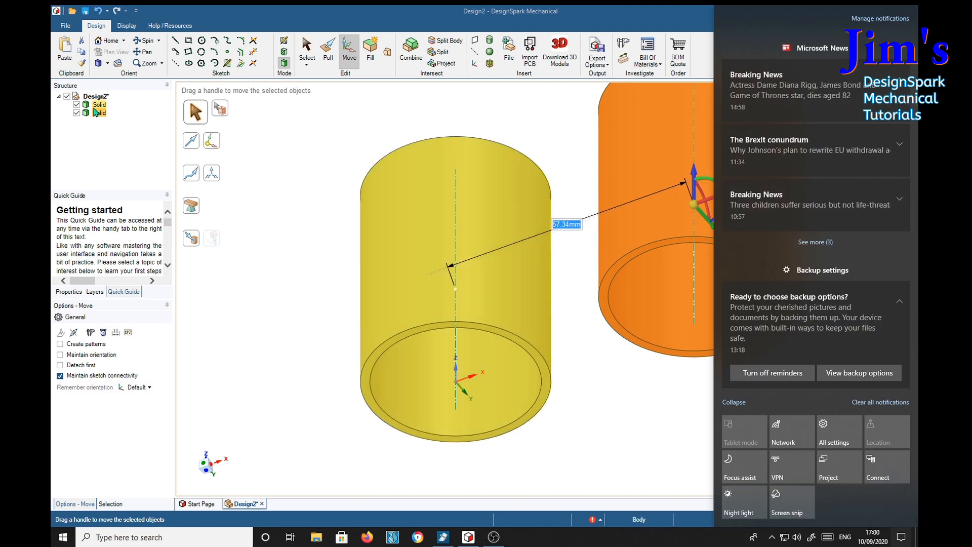
# Rename the copied solid Pipe2 and the original solid Pipe1 in the Structure tree
pyautogui.rightClick(99, 113)
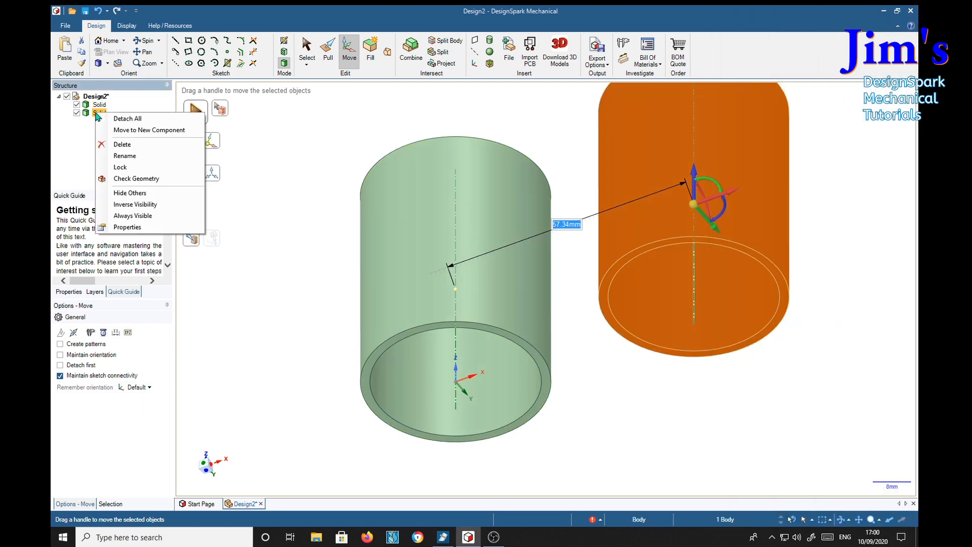
pyautogui.moveTo(124, 156)
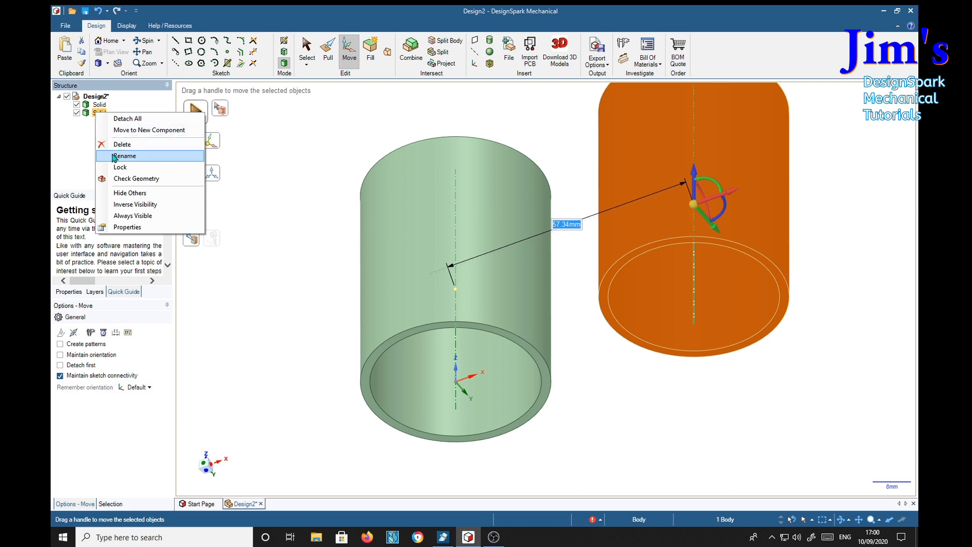
pyautogui.click(125, 156)
pyautogui.write('Pipe2')
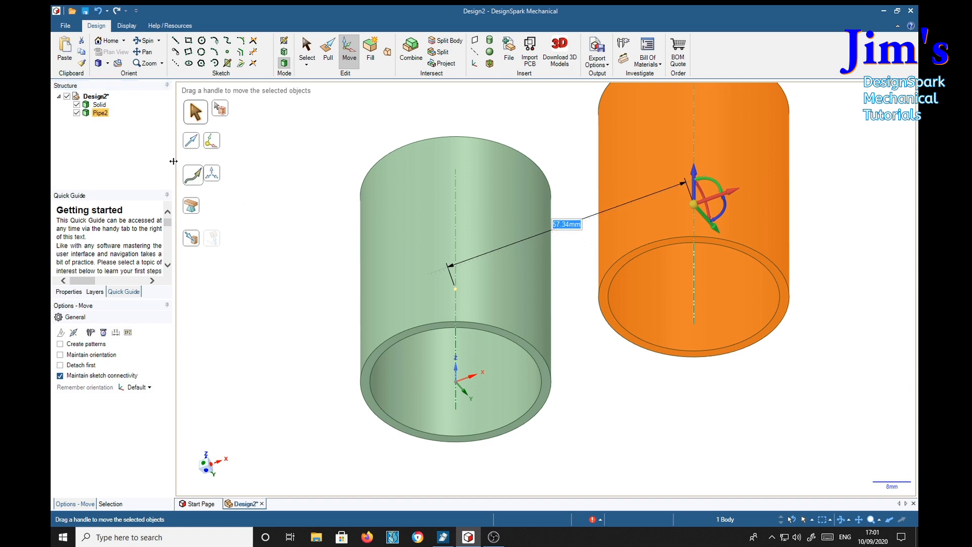
pyautogui.rightClick(99, 104)
pyautogui.write('Pipe1')
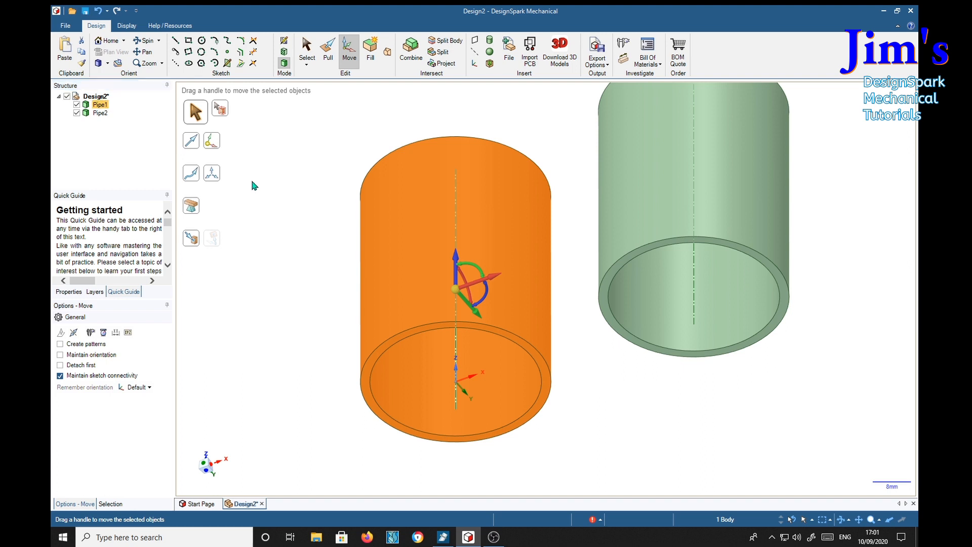
pyautogui.moveTo(712, 425)
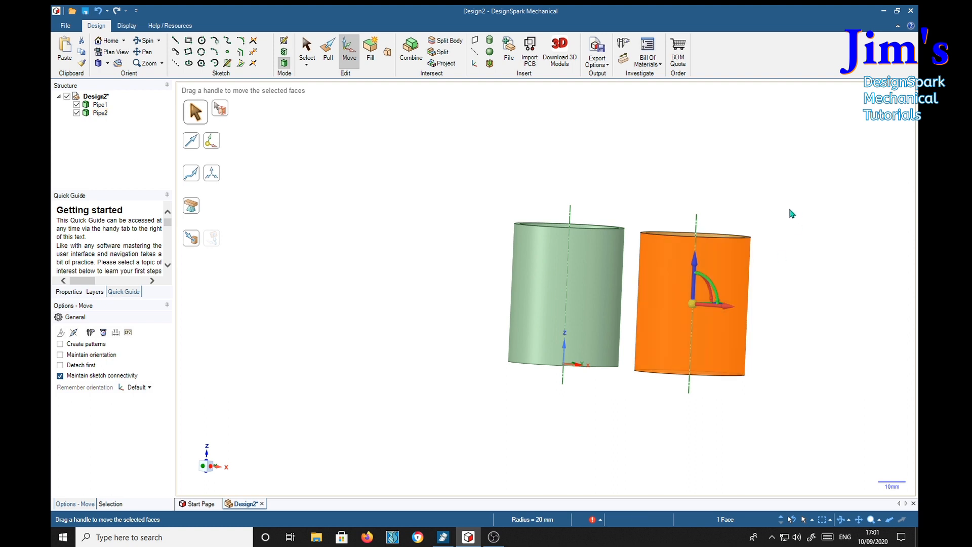
# Rotate Pipe2 90° onto its side and slide it through the upright pipe as a T-junction
pyautogui.click(100, 113)
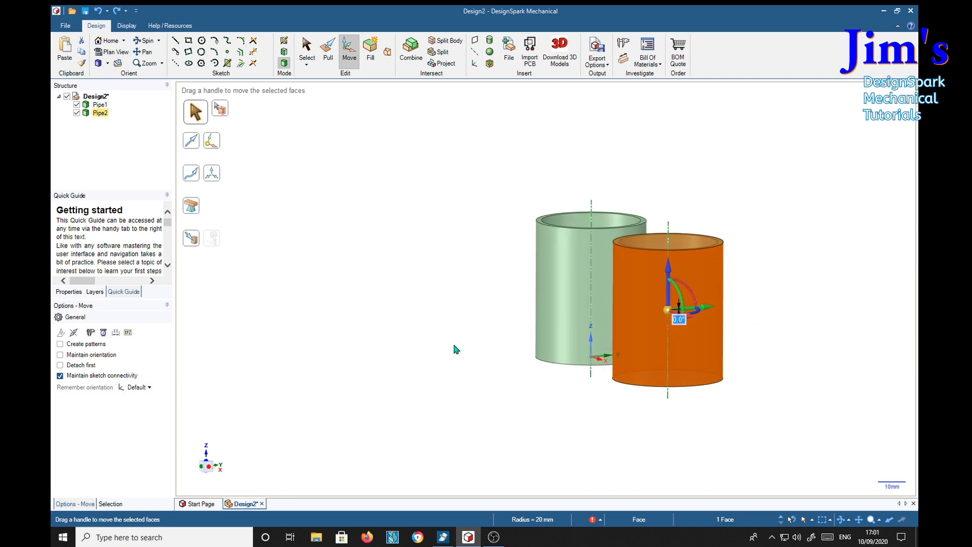
pyautogui.moveTo(645, 349)
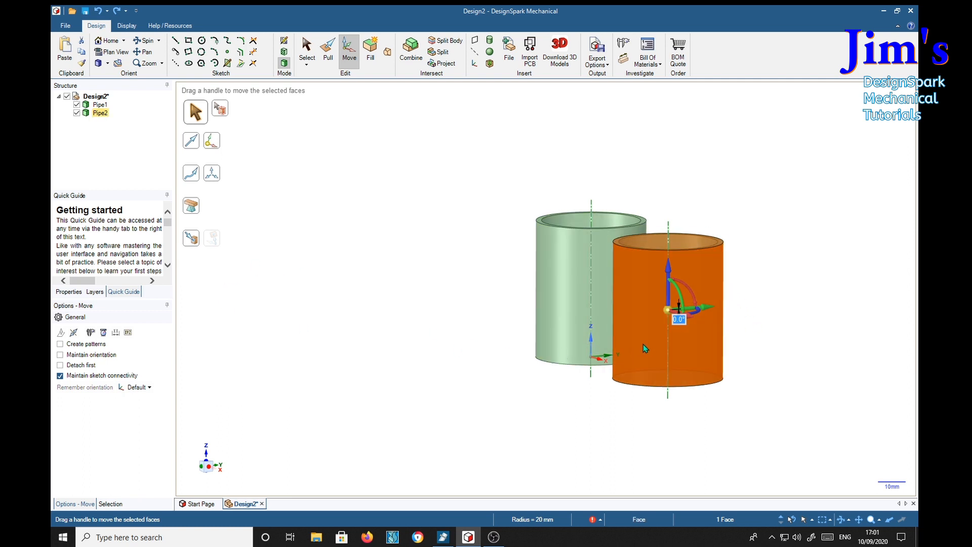
pyautogui.moveTo(643, 328)
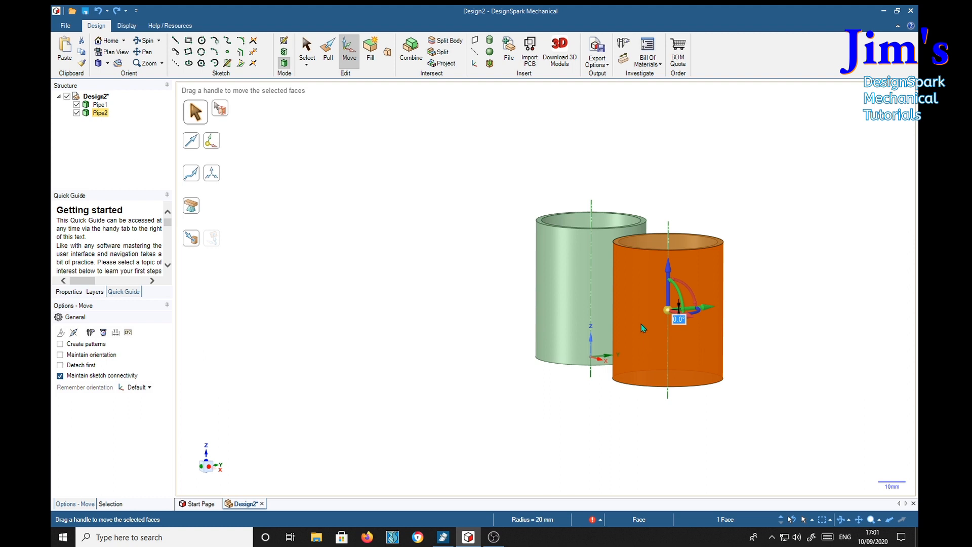
pyautogui.moveTo(643, 321)
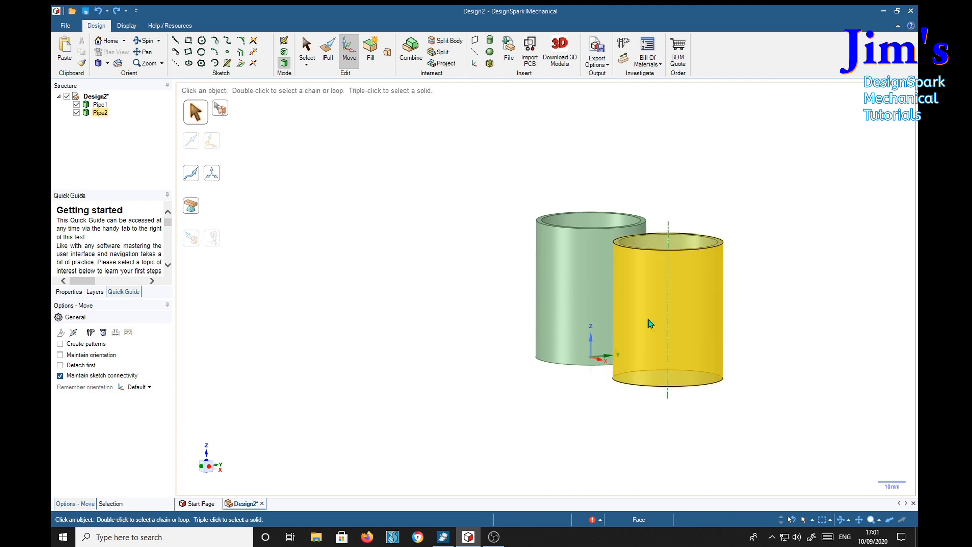
pyautogui.click(666, 303)
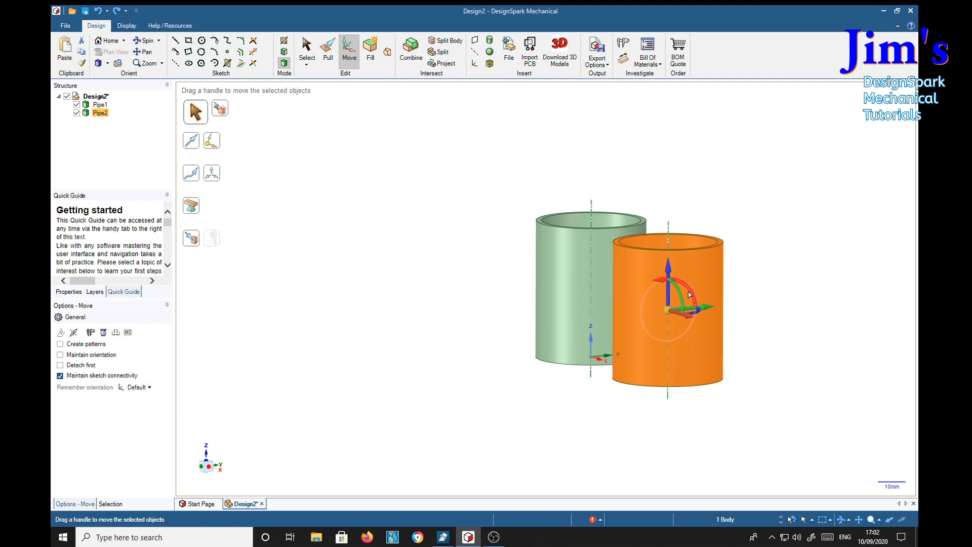
pyautogui.moveTo(685, 295); pyautogui.dragTo(679, 285)
pyautogui.write('90')
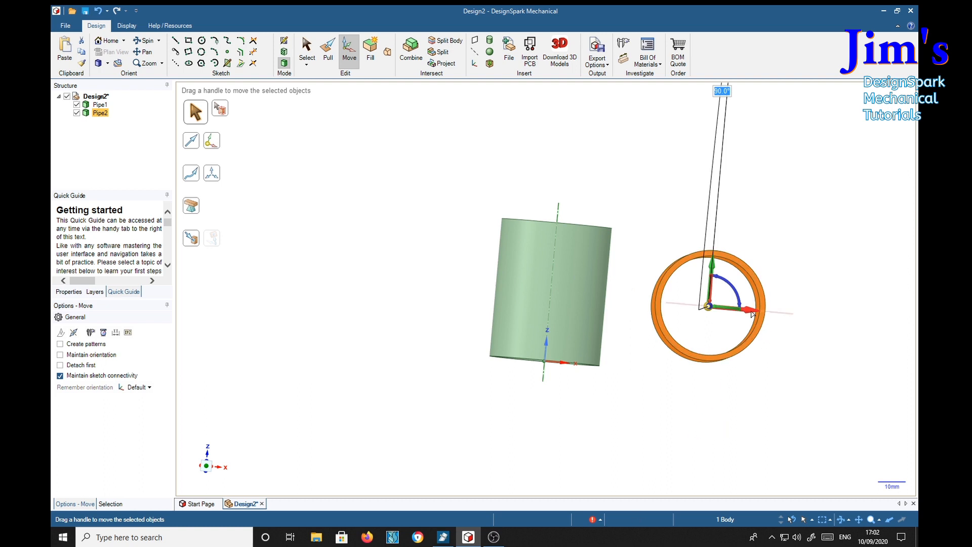
pyautogui.moveTo(752, 313); pyautogui.dragTo(703, 304)
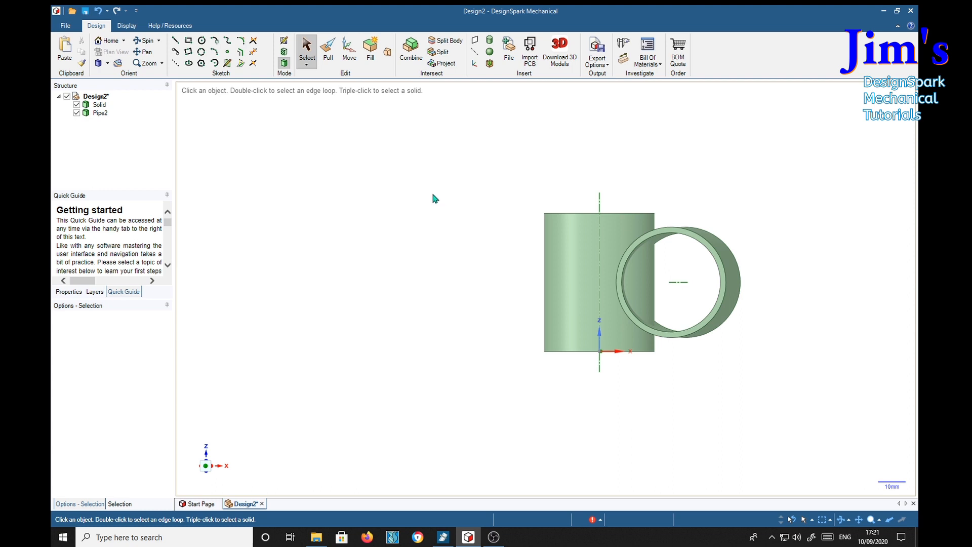
pyautogui.moveTo(417, 166)
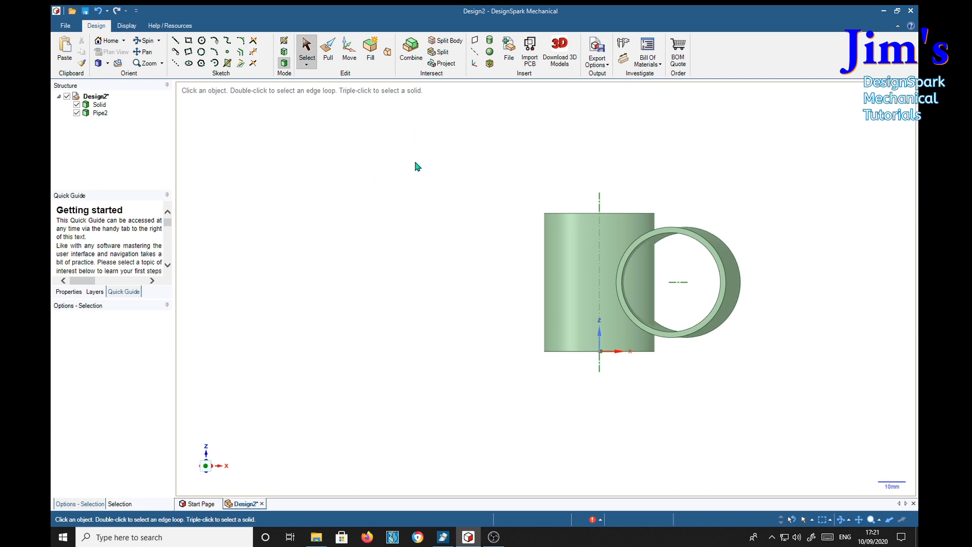
# Combine with the upright pipe as target and Pipe2 as cutter, keeping all regions
pyautogui.click(410, 52)
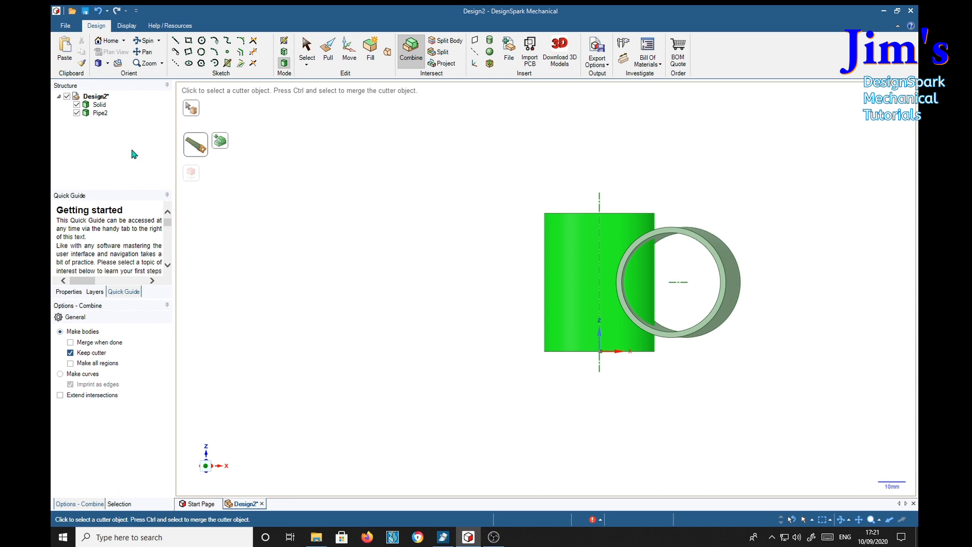
pyautogui.click(100, 113)
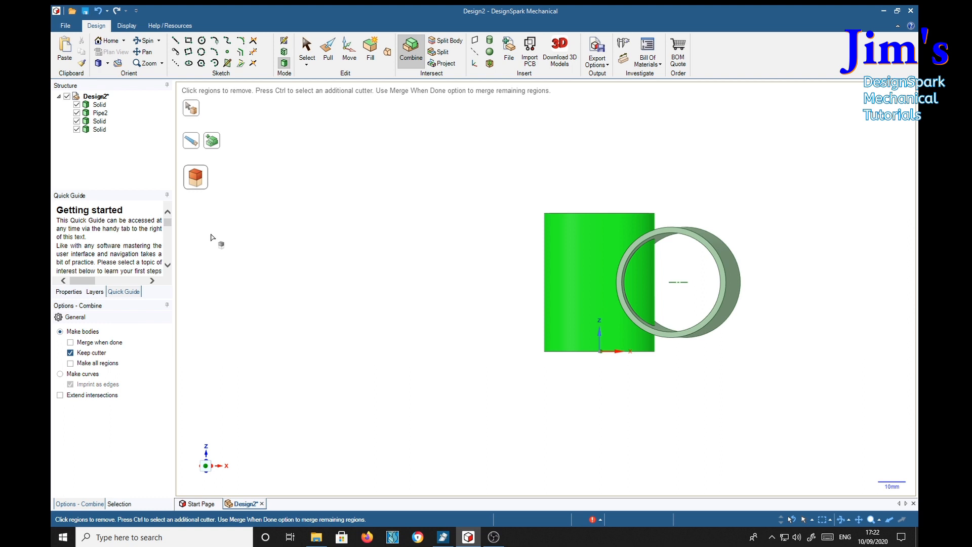
pyautogui.click(99, 120)
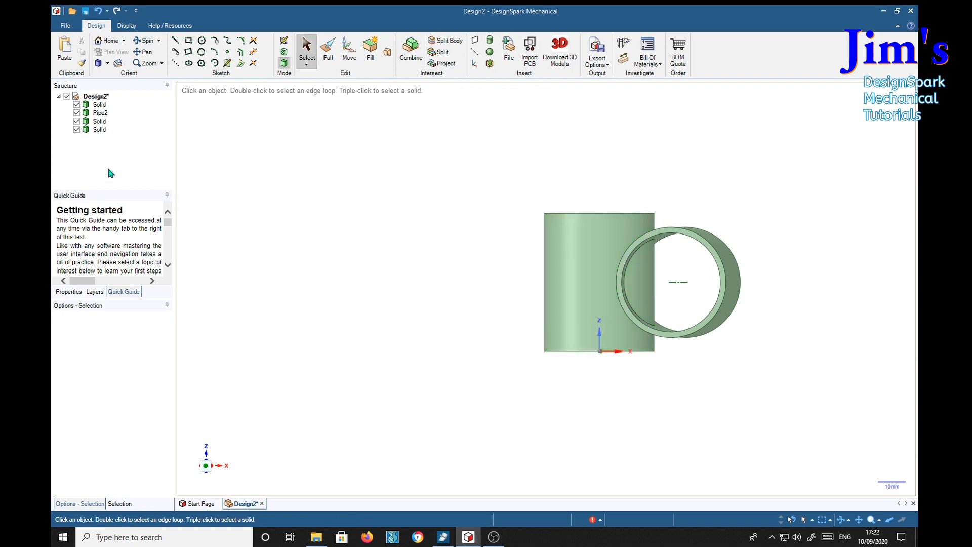
# Merge the two small cut pieces inside the crossing into one body, then select Pipe2
pyautogui.click(98, 128)
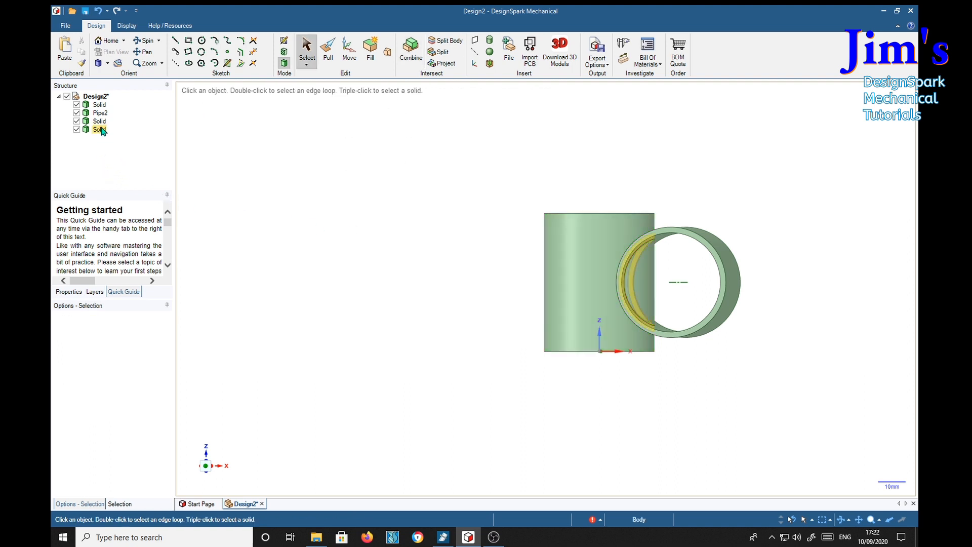
pyautogui.click(98, 130)
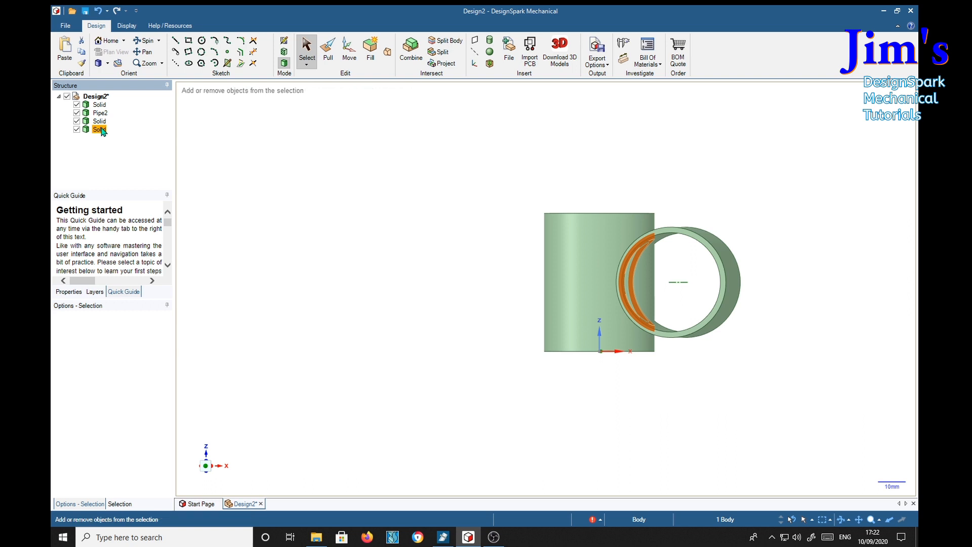
pyautogui.click(99, 120)
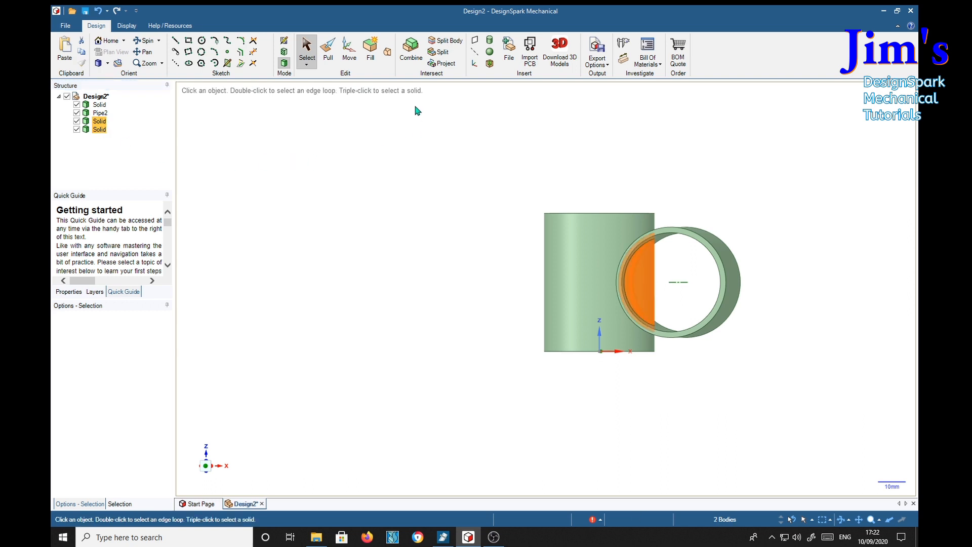
pyautogui.click(410, 51)
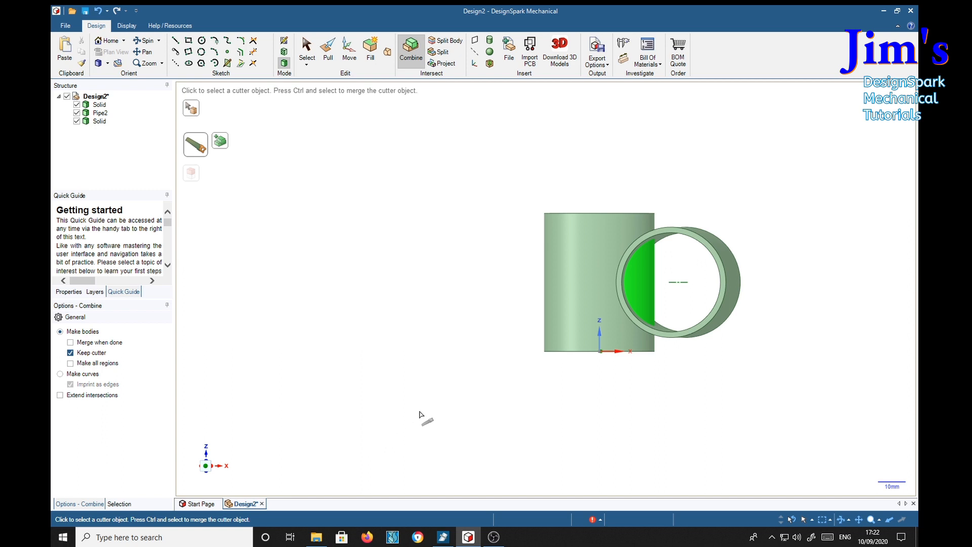
pyautogui.moveTo(339, 406)
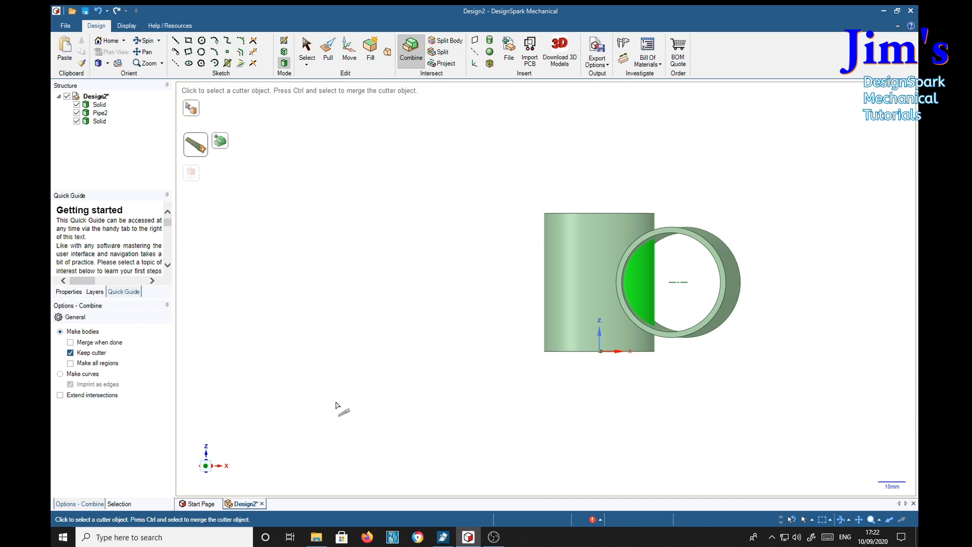
pyautogui.click(305, 48)
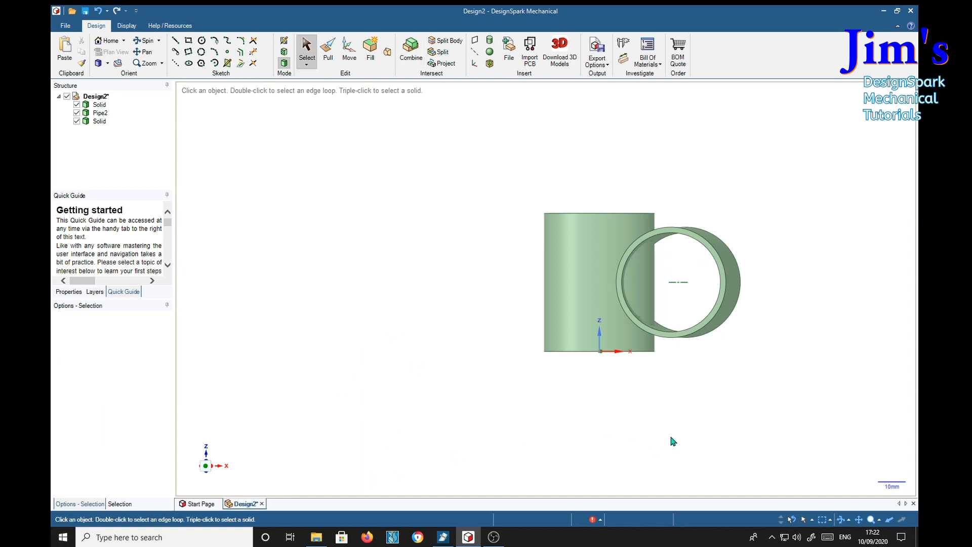
pyautogui.click(735, 283)
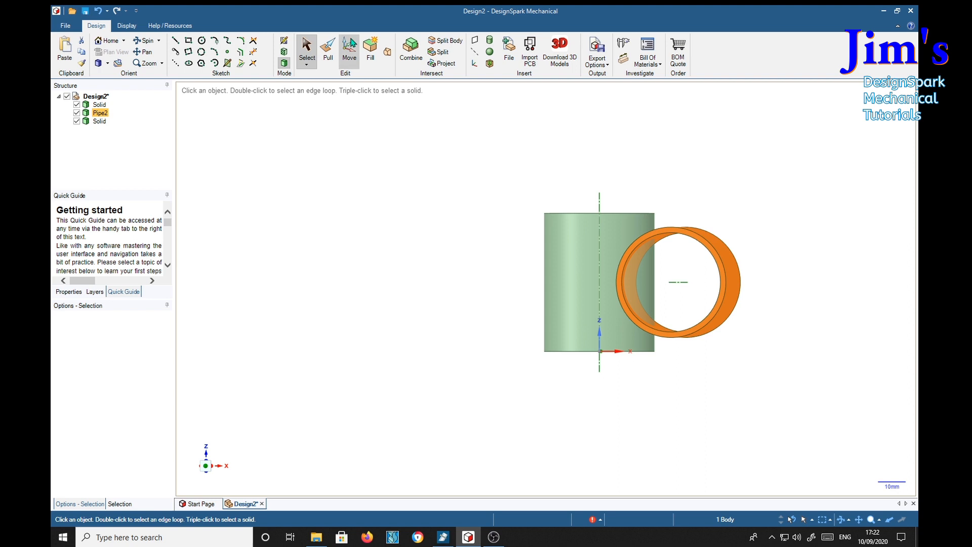
# Slide Pipe2 along X about 63 mm clear of the cylinder and delete it from the tree
pyautogui.click(348, 49)
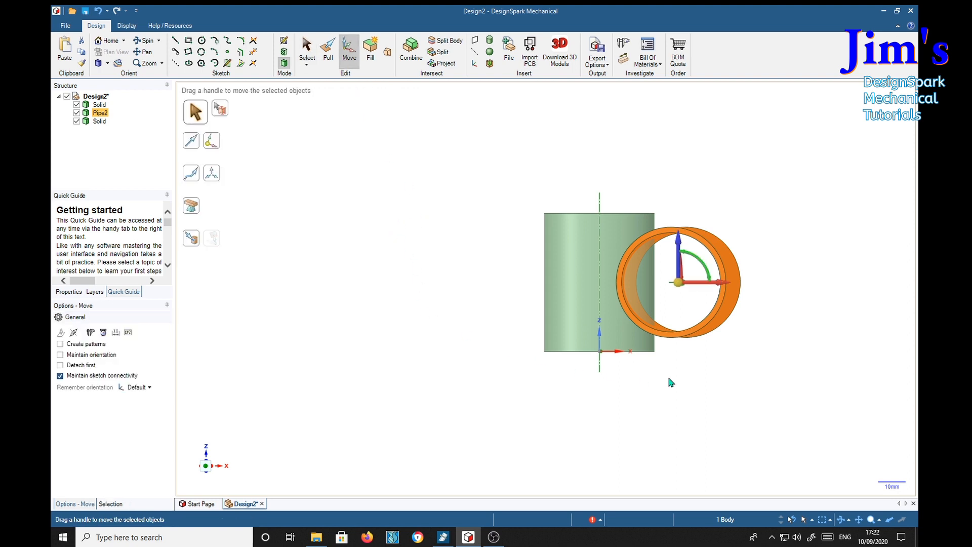
pyautogui.moveTo(711, 283); pyautogui.dragTo(730, 284)
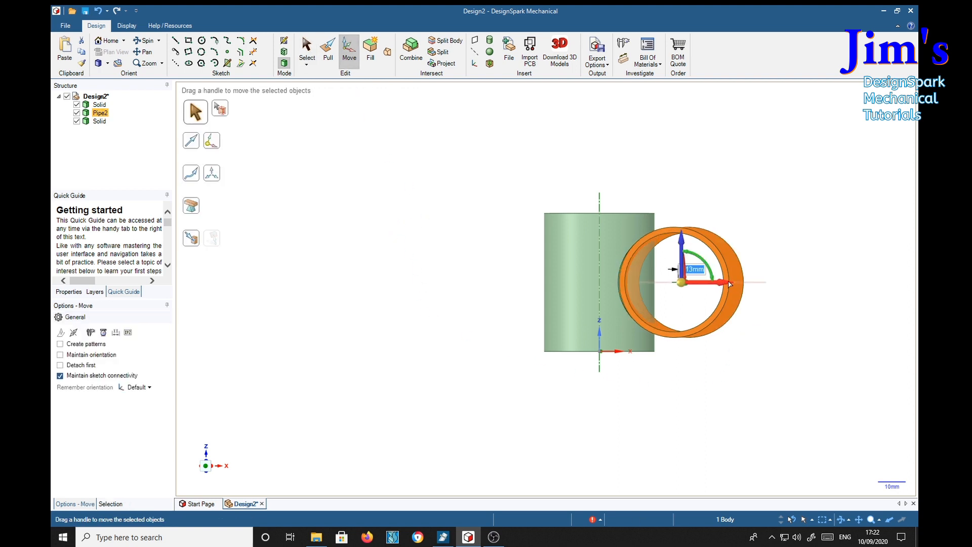
pyautogui.moveTo(727, 283); pyautogui.dragTo(843, 282)
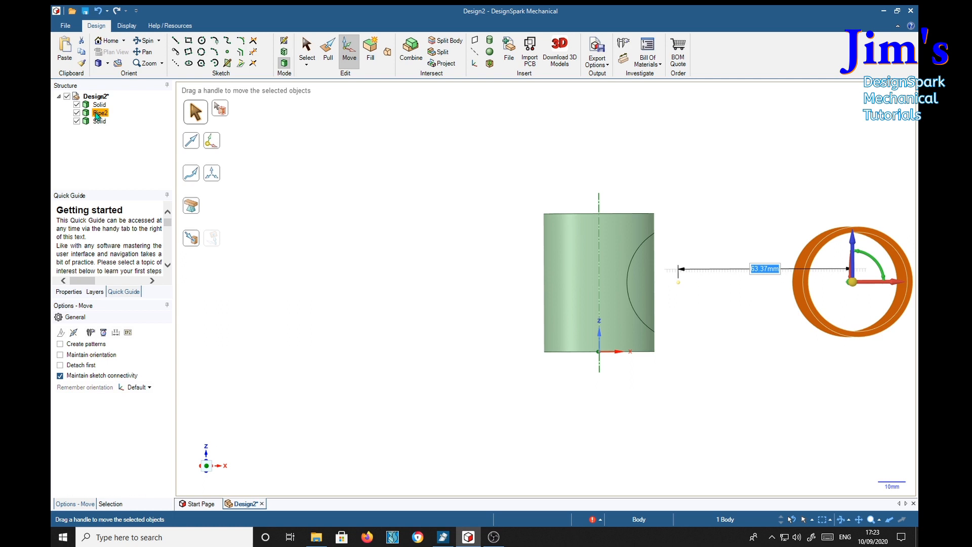
pyautogui.rightClick(101, 113)
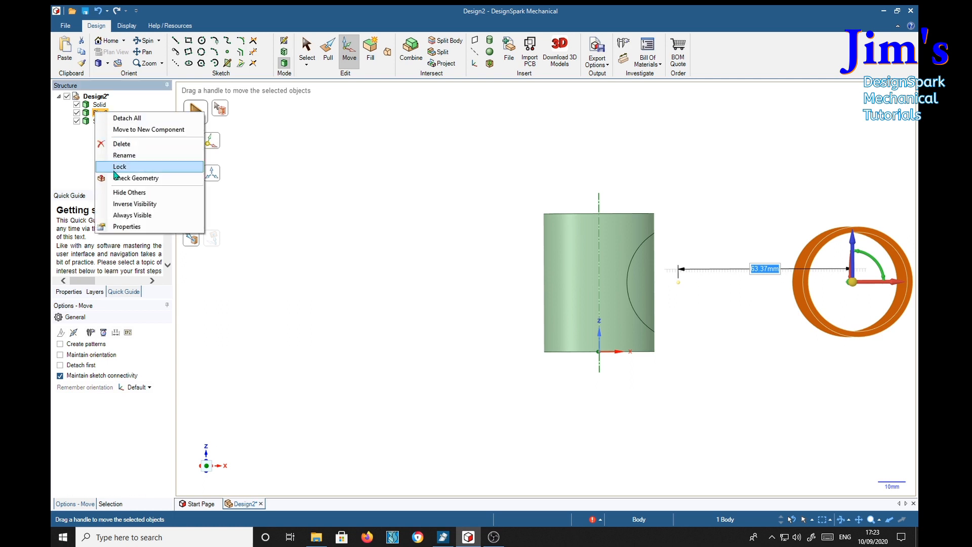
pyautogui.moveTo(124, 193)
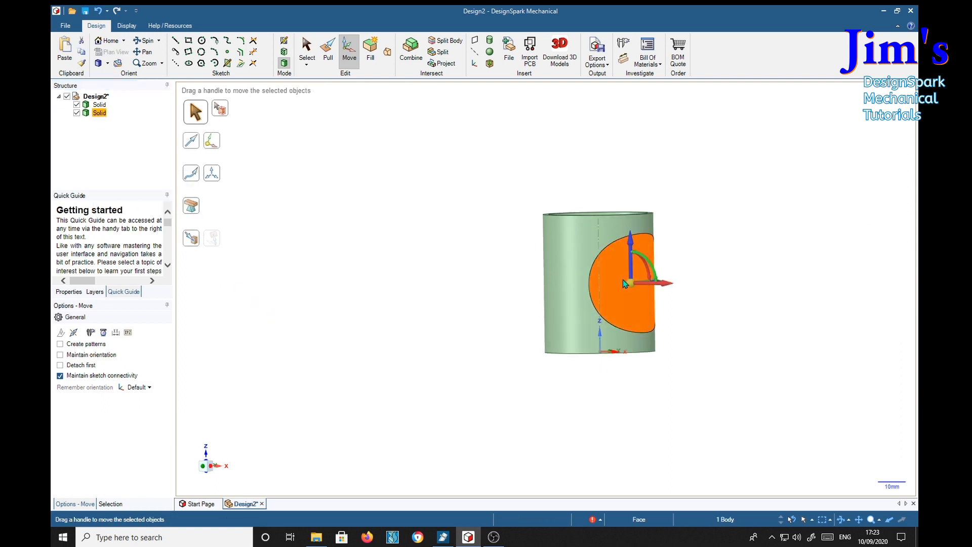
# Drag the curved cut-out piece out of the cylinder along X and rotate it, entering 18
pyautogui.moveTo(666, 284); pyautogui.dragTo(754, 287)
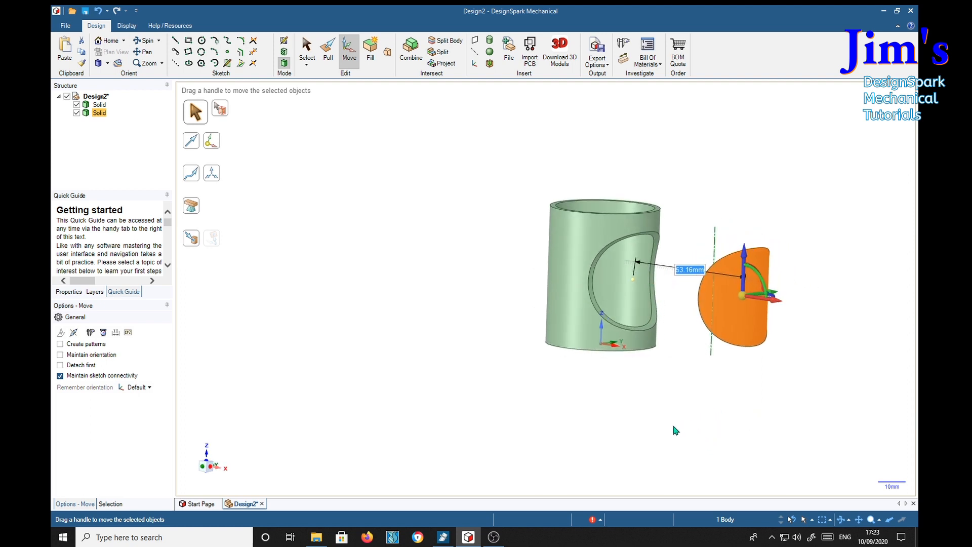
pyautogui.moveTo(658, 425)
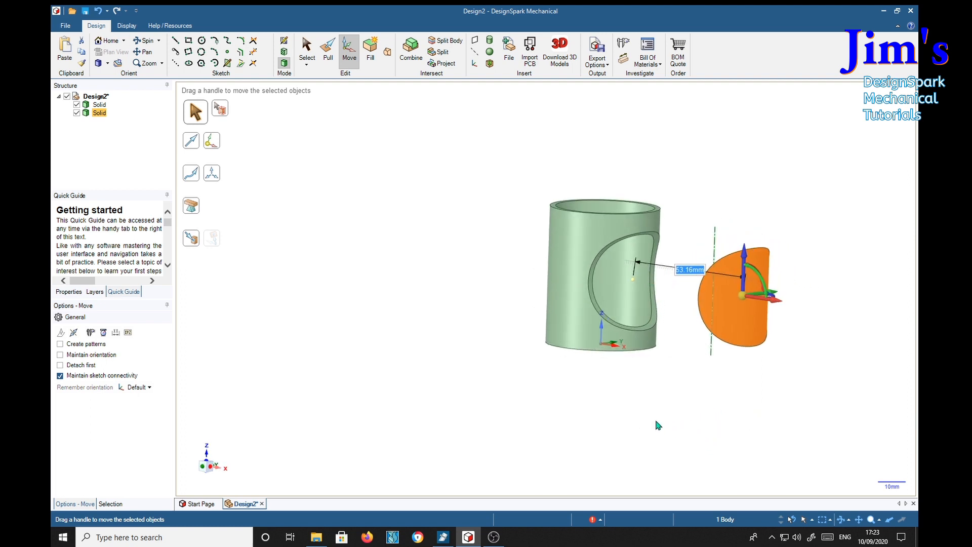
pyautogui.moveTo(752, 192)
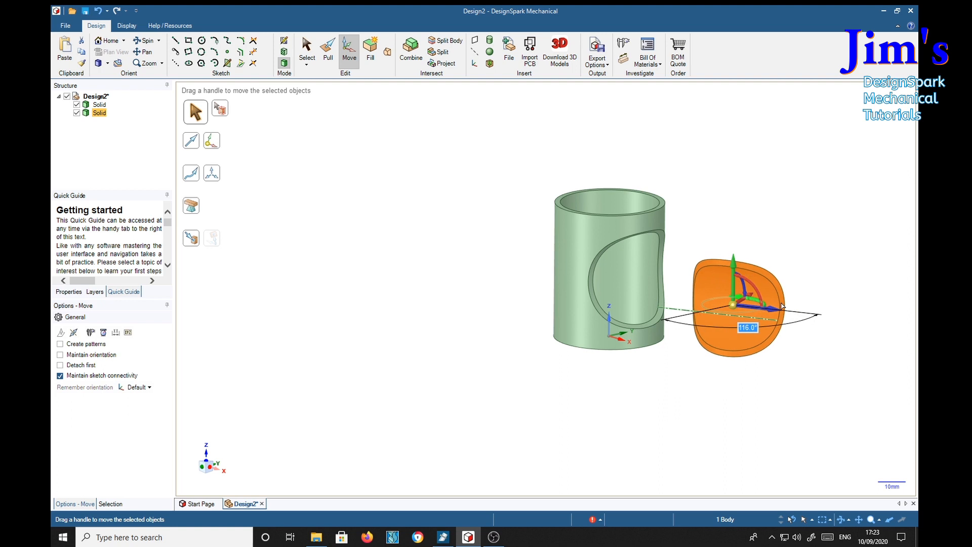
pyautogui.write('18')
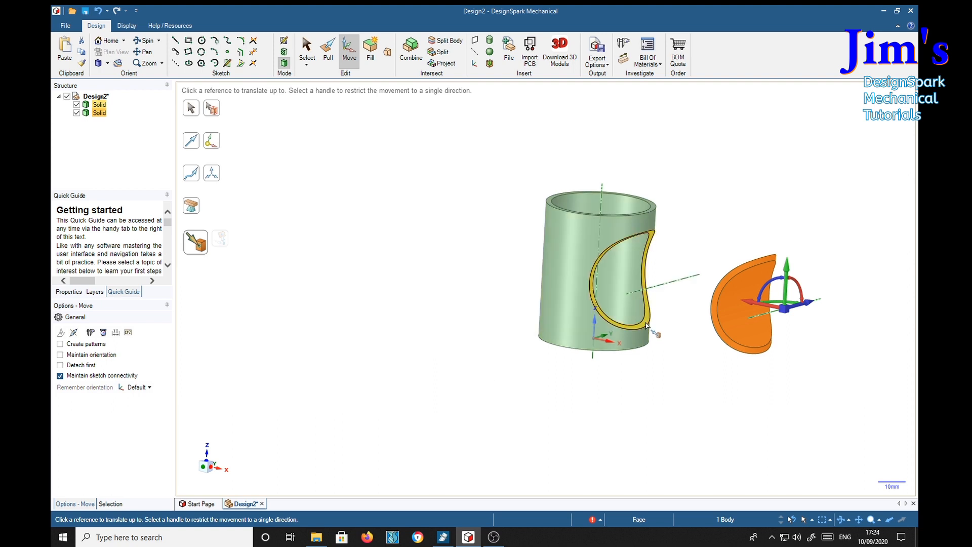
pyautogui.moveTo(651, 333)
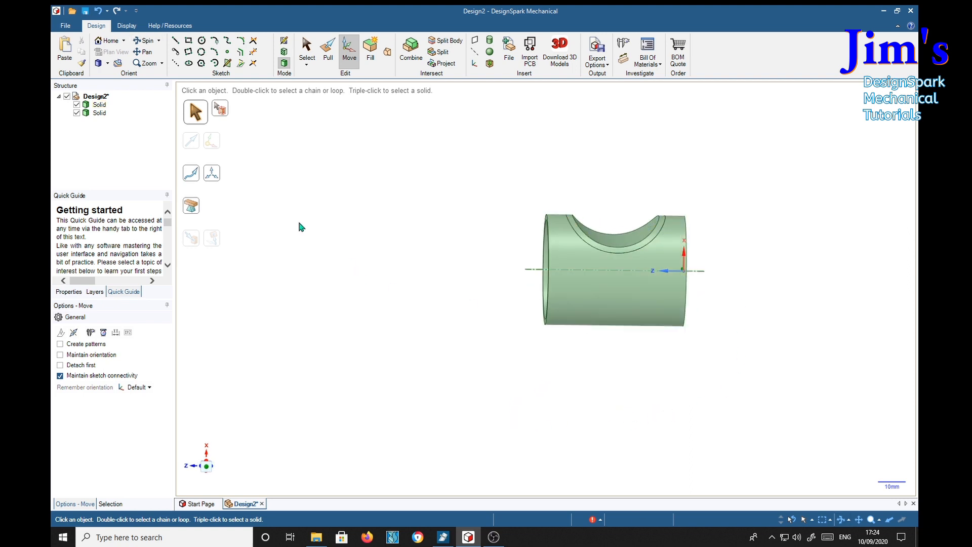
# Combine both solids to cut the piece from the pipe, leaving one pipe with a saddle notch
pyautogui.click(99, 104)
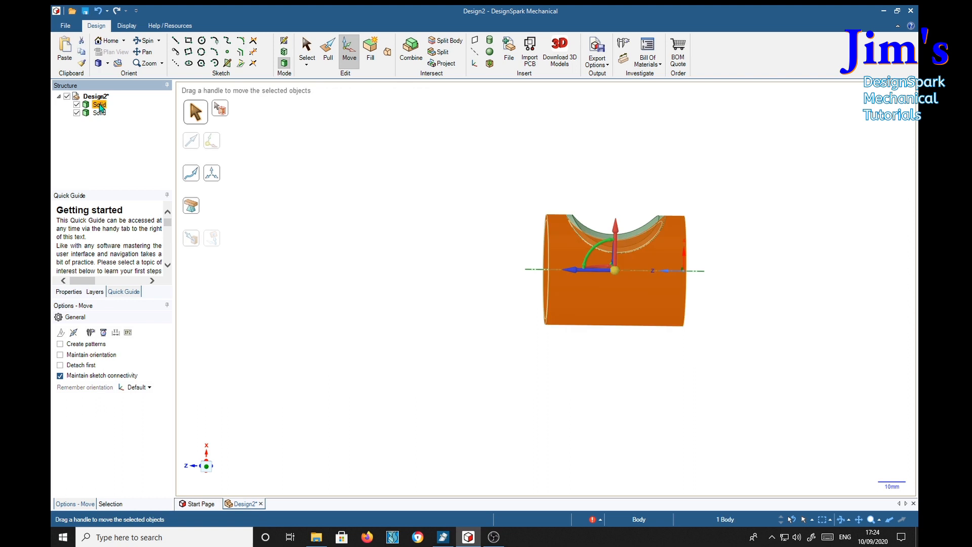
pyautogui.click(99, 114)
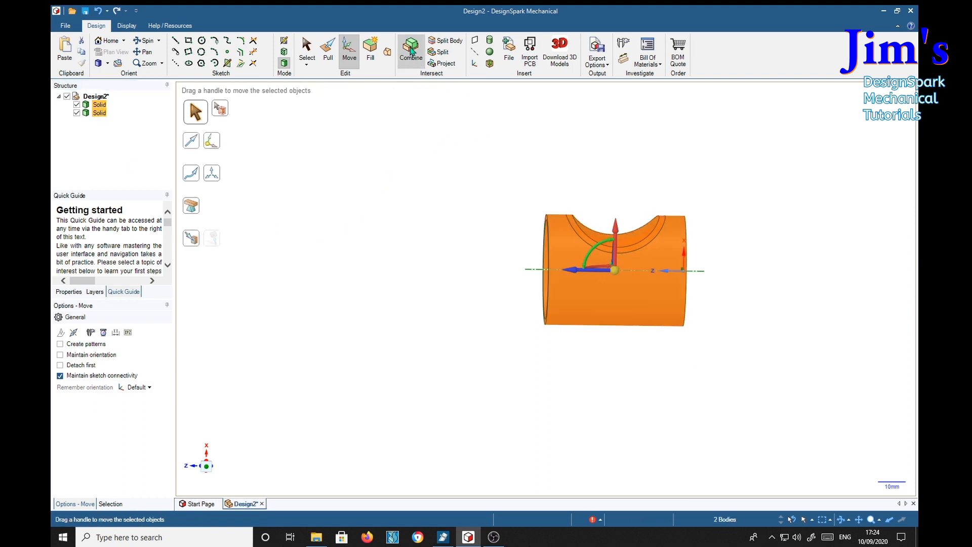
pyautogui.click(411, 51)
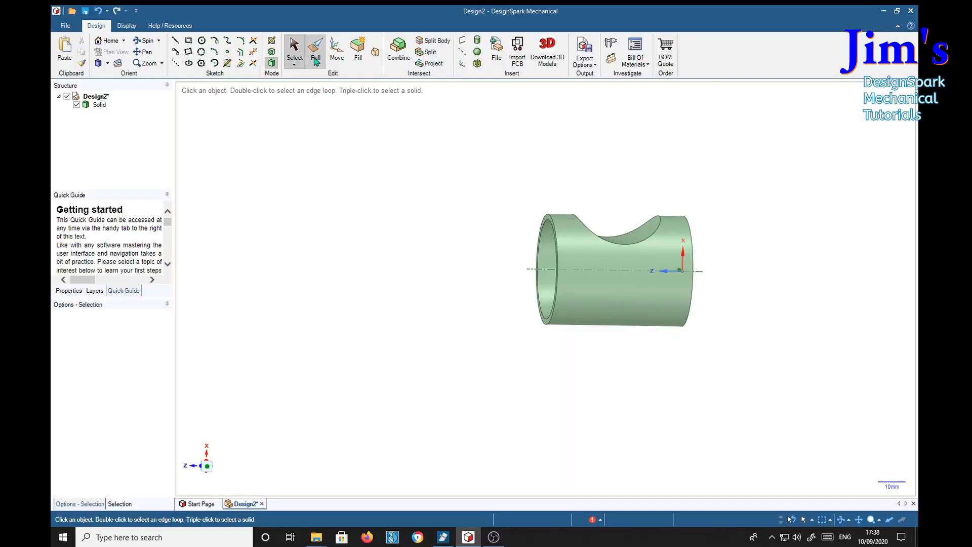
# Pull the saddle indent's edge into a smooth round lip
pyautogui.click(316, 51)
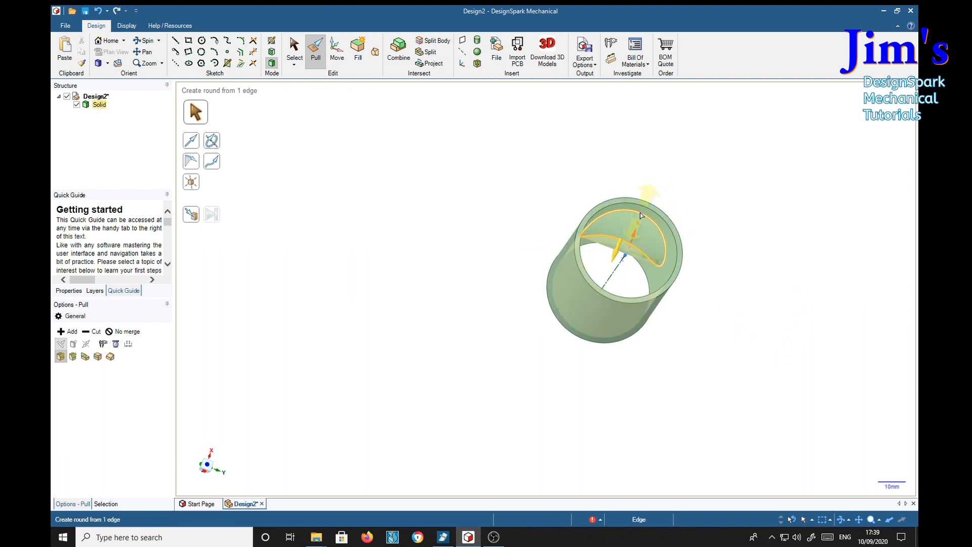
pyautogui.click(645, 223)
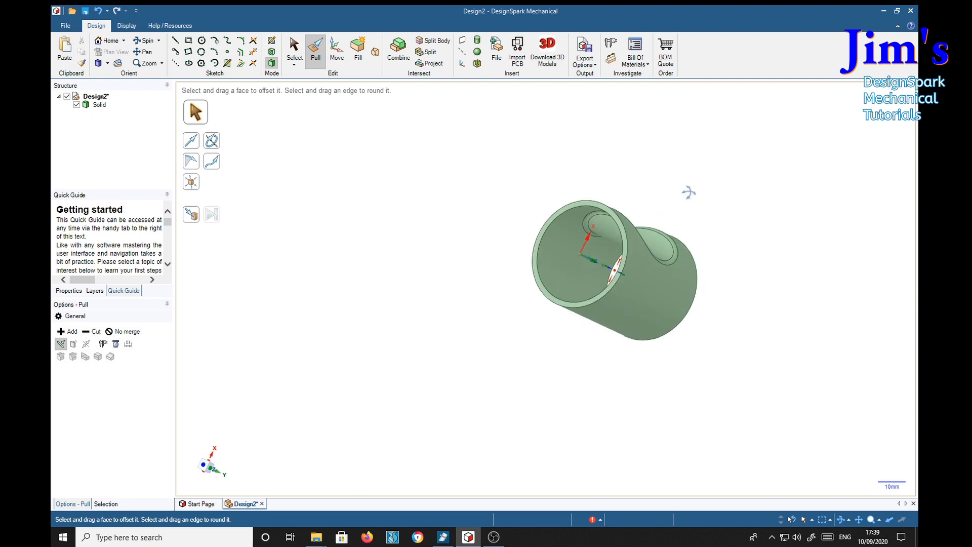
pyautogui.moveTo(613, 266); pyautogui.dragTo(651, 280)
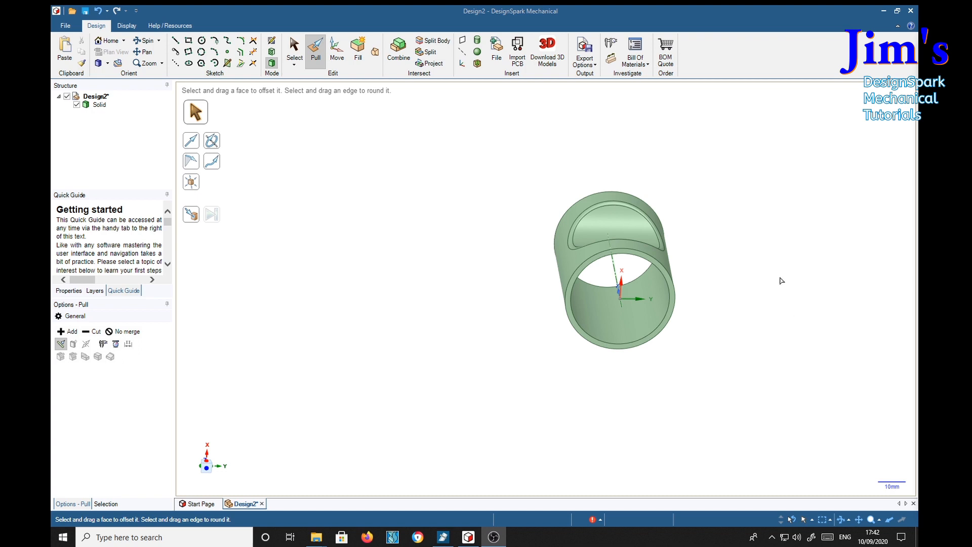
pyautogui.moveTo(800, 262)
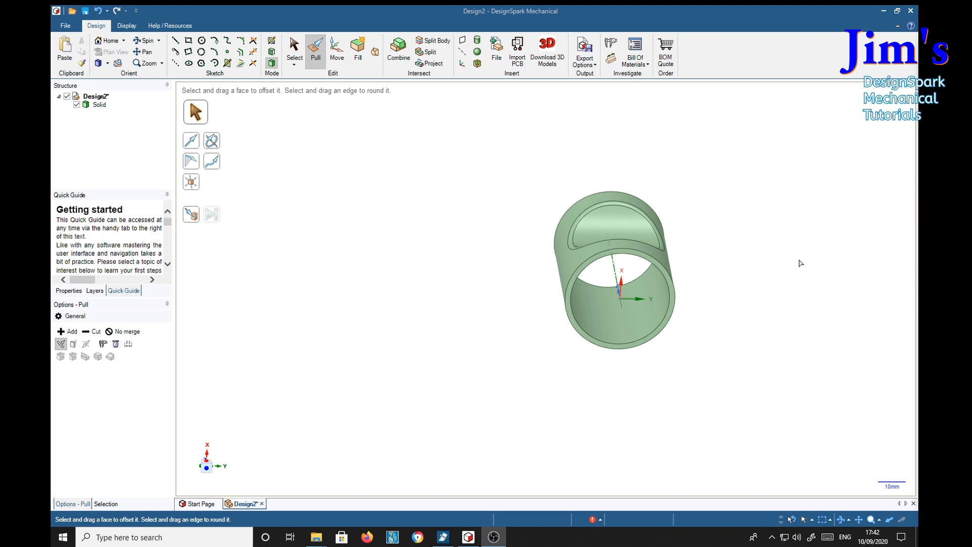
pyautogui.moveTo(379, 291)
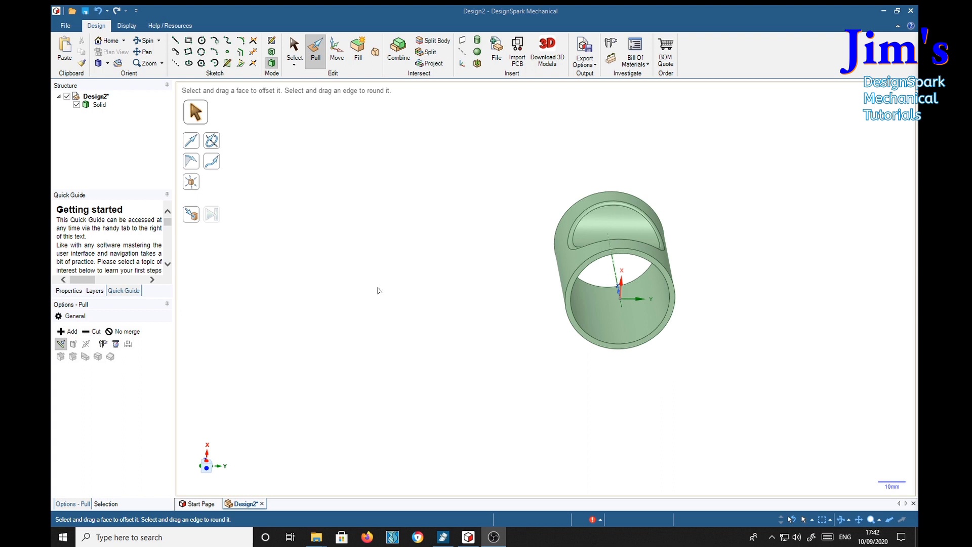
pyautogui.moveTo(395, 302)
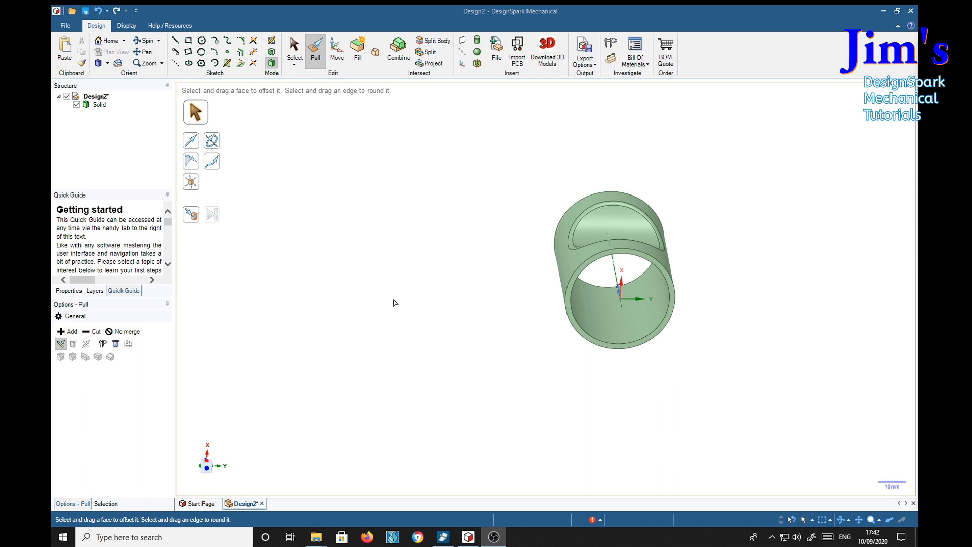
# Start a blank design, sketch a circle at the origin and pull it up into a solid cylinder
pyautogui.click(65, 25)
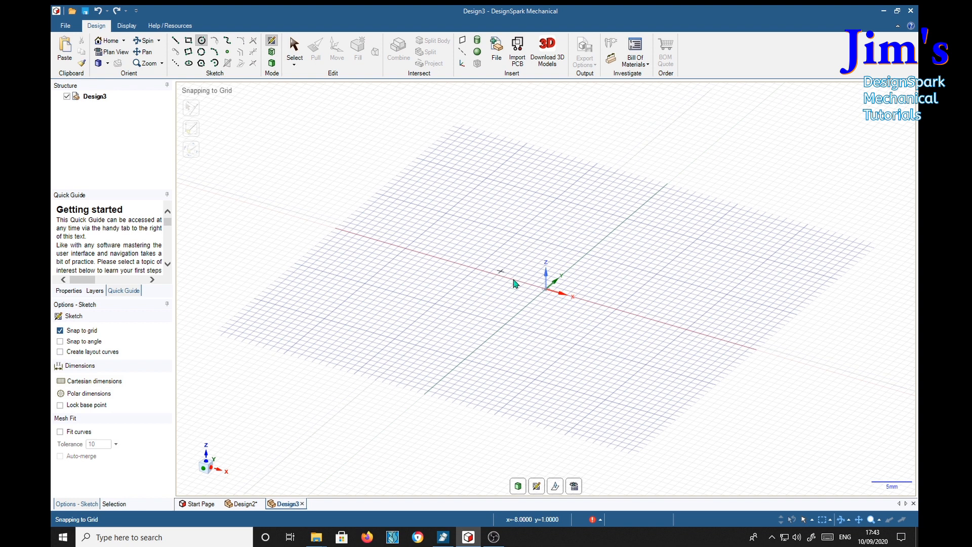
pyautogui.moveTo(545, 287); pyautogui.dragTo(639, 365)
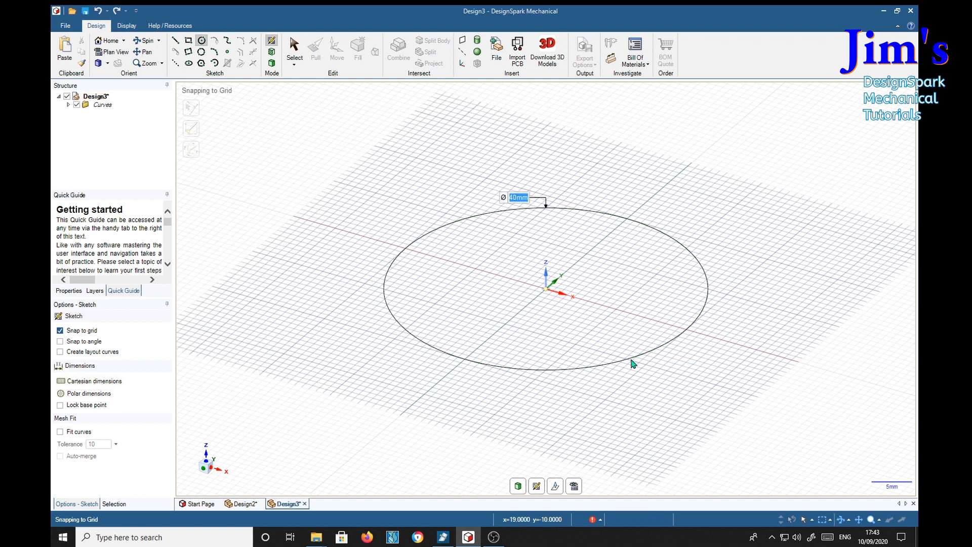
pyautogui.moveTo(322, 172)
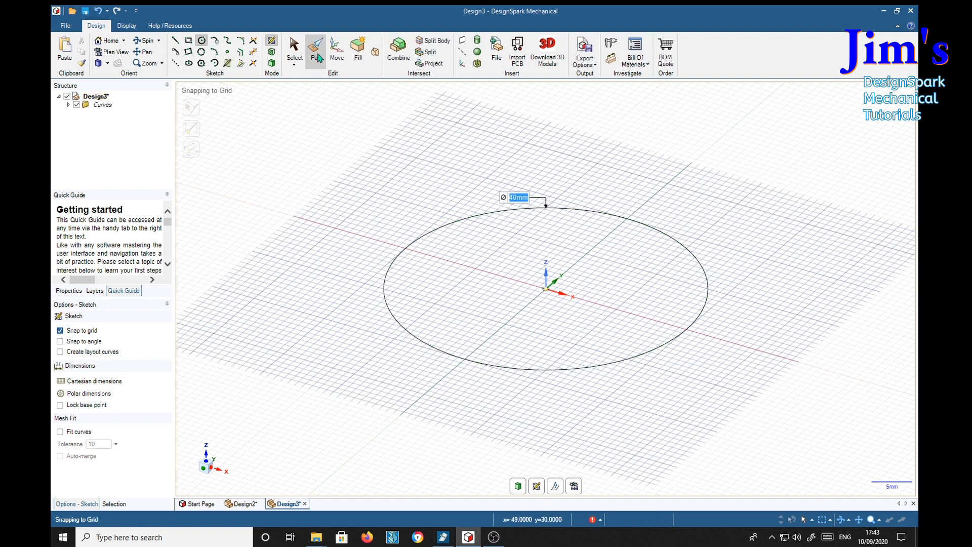
pyautogui.click(316, 51)
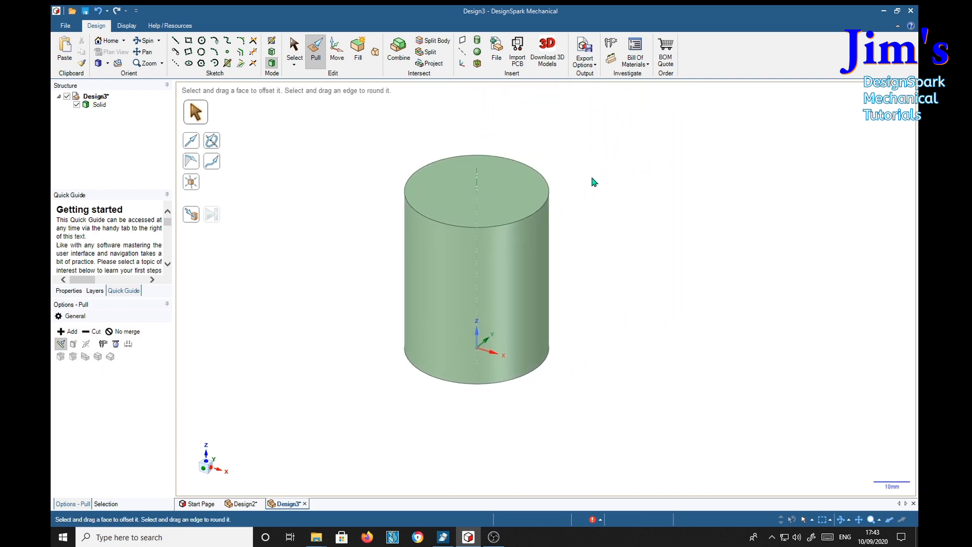
# Copy the cylinder as a horizontal crosswise solid and move it to overlap the upright one
pyautogui.click(475, 266)
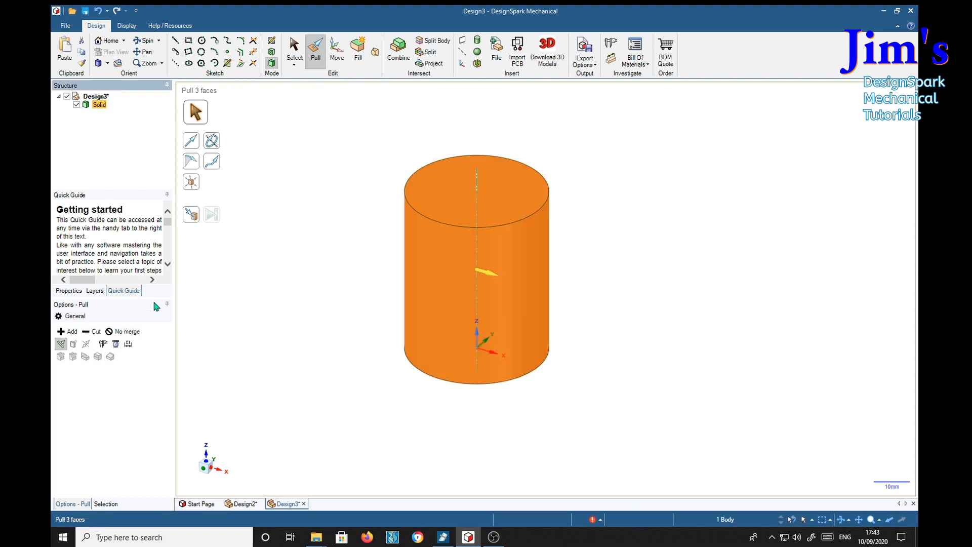
pyautogui.click(336, 51)
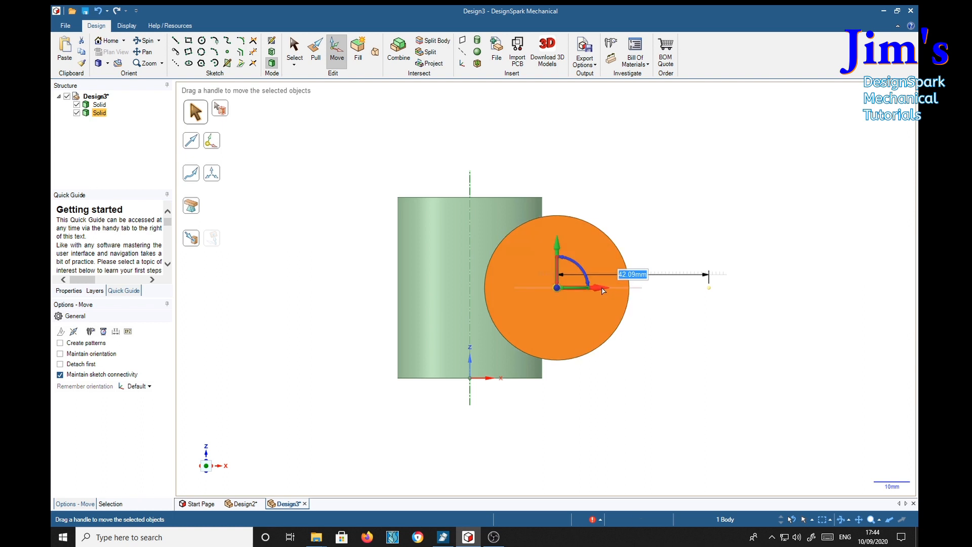
pyautogui.moveTo(601, 292); pyautogui.dragTo(573, 286)
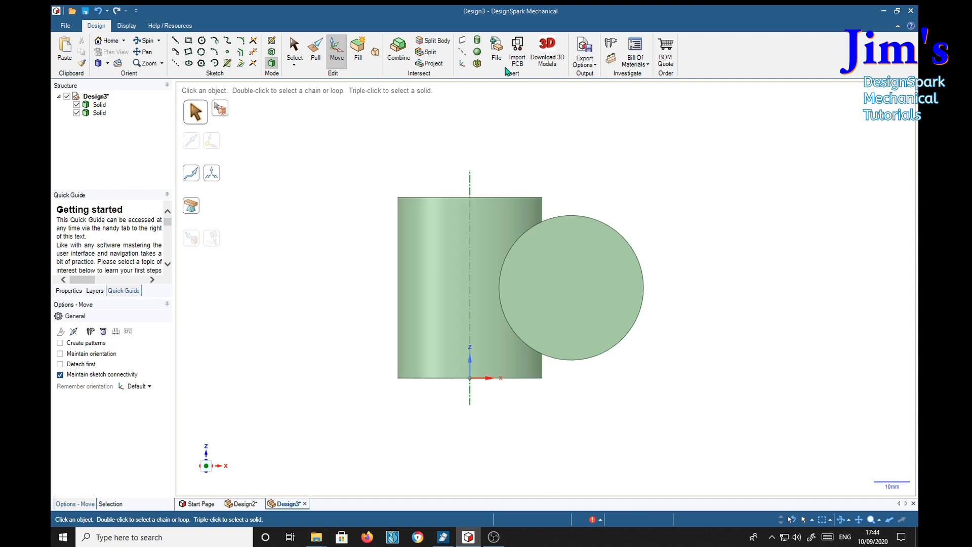
pyautogui.moveTo(409, 78)
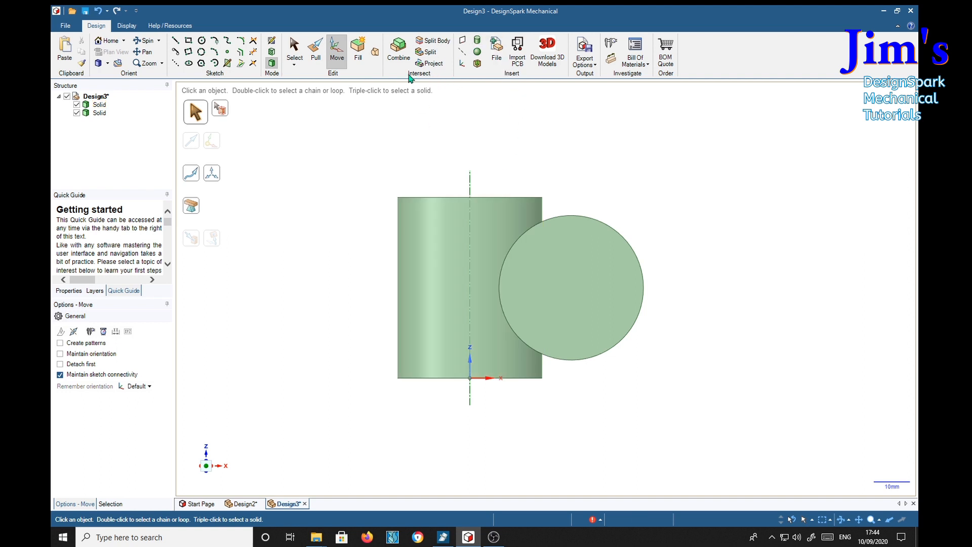
# Combine with the crossing cylinder as target to split the overlap, then drag it clear along X
pyautogui.click(398, 51)
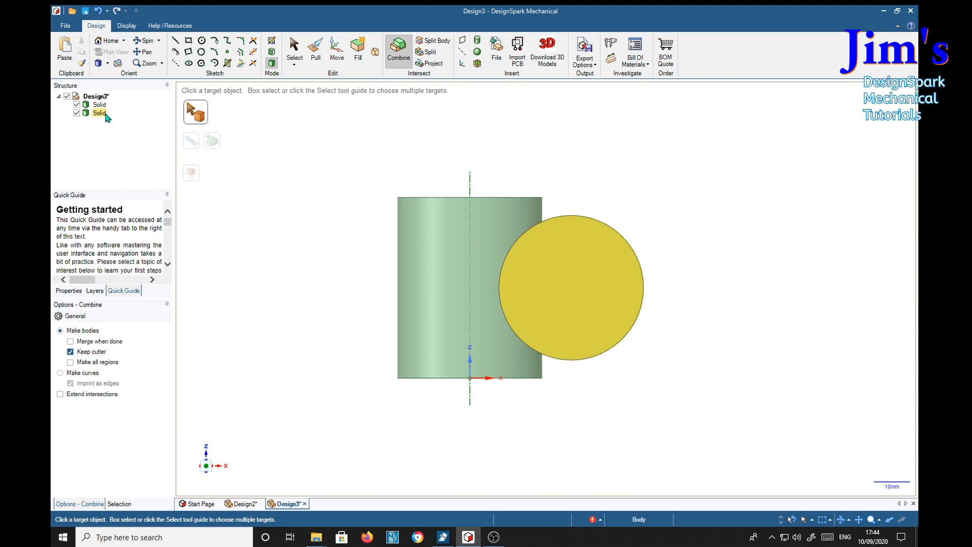
pyautogui.click(447, 285)
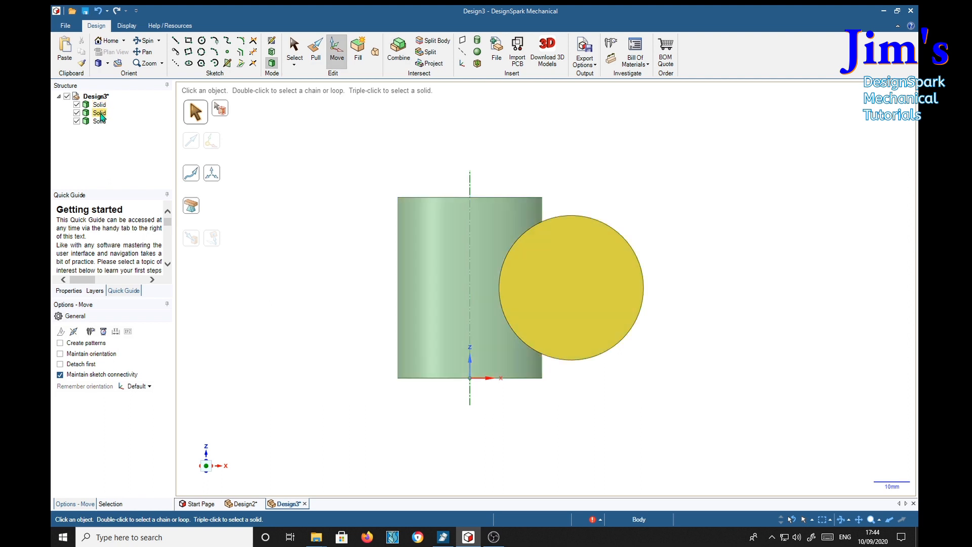
pyautogui.click(573, 288)
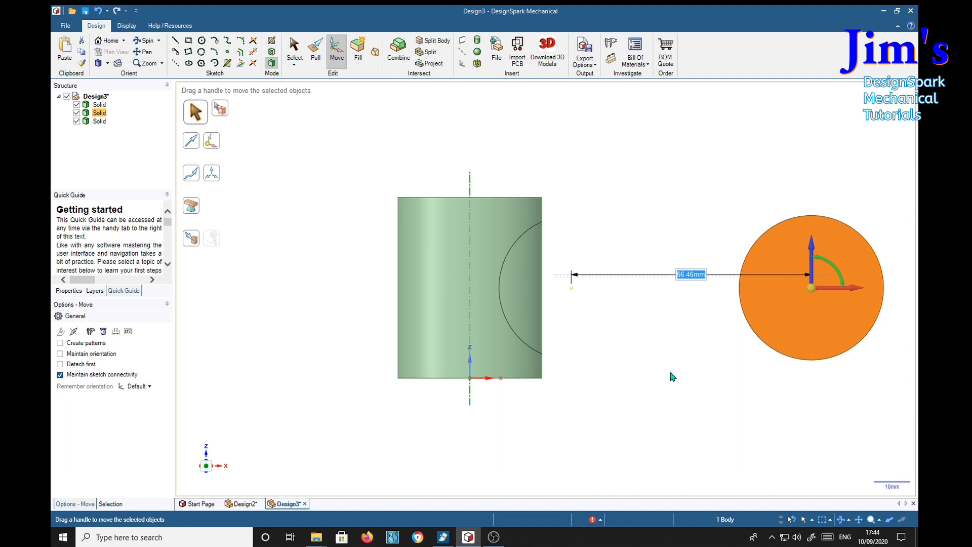
pyautogui.moveTo(654, 170)
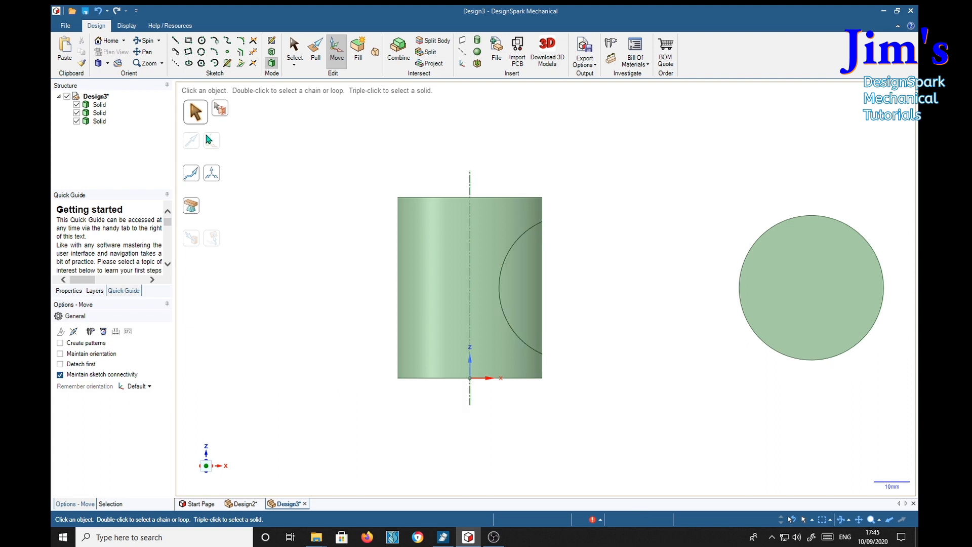
# Delete the overlap piece and the crossing cylinder from the Structure tree, leaving the scooped cylinder
pyautogui.click(99, 121)
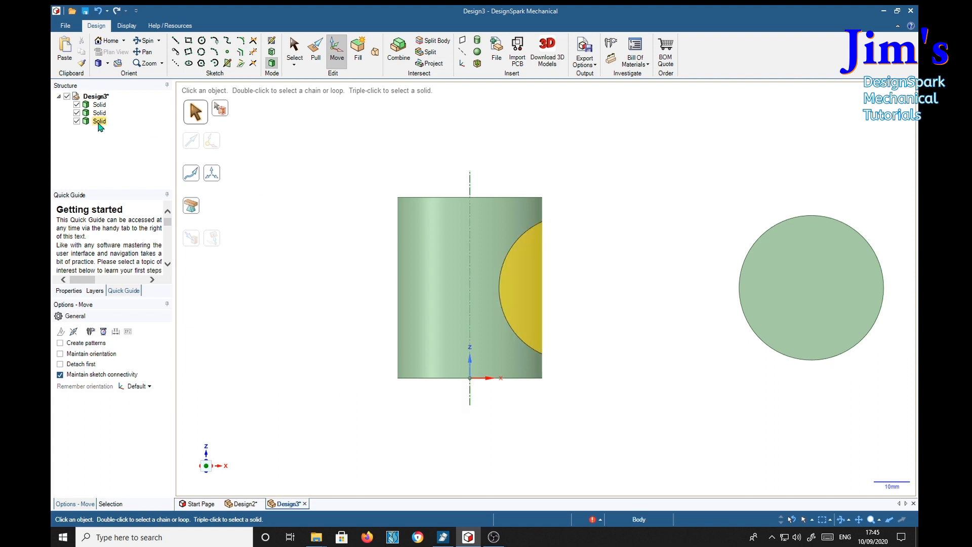
pyautogui.rightClick(99, 120)
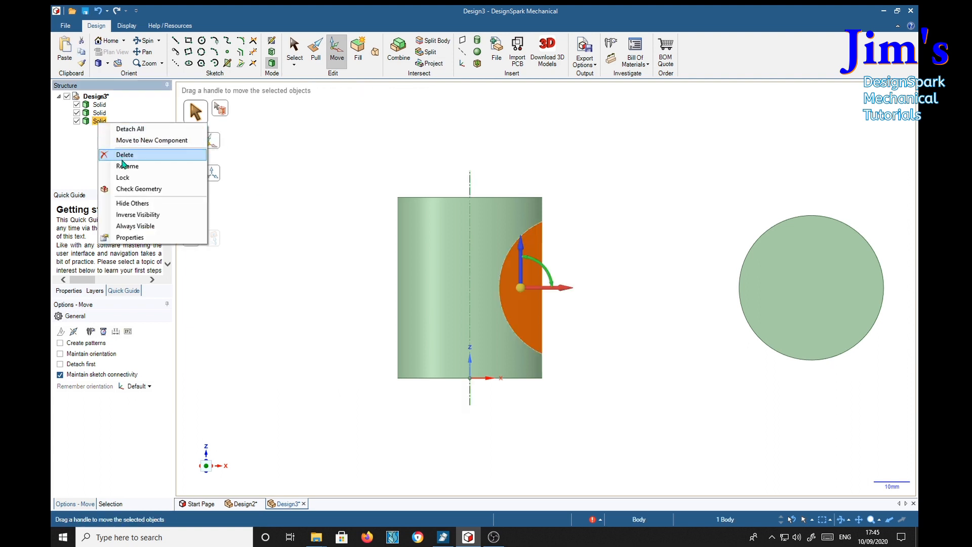
pyautogui.click(125, 154)
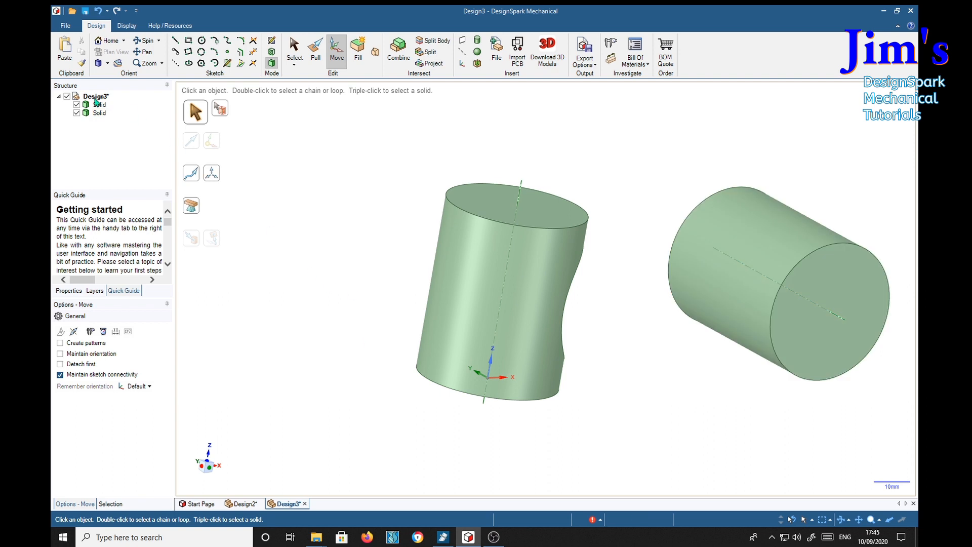
pyautogui.rightClick(100, 113)
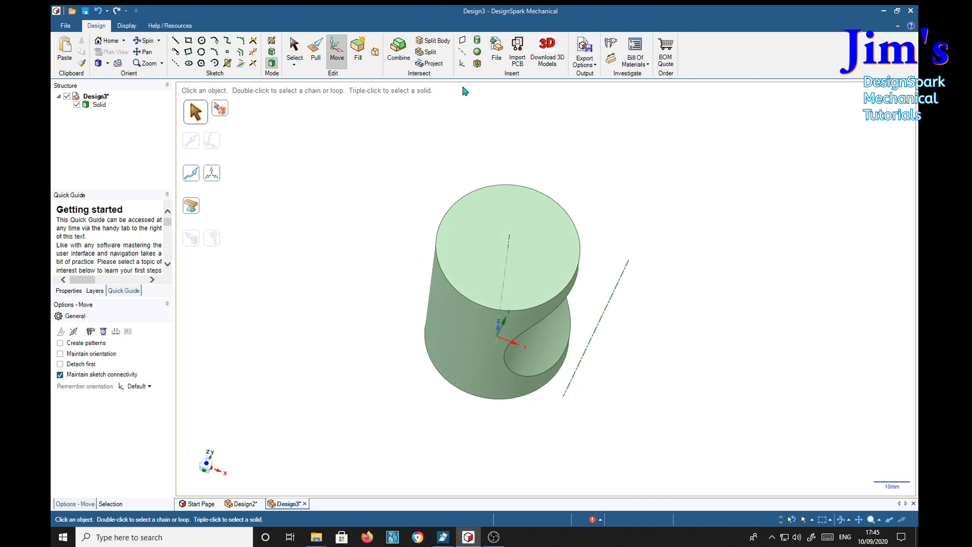
# Shell the scooped cylinder to a 2 mm wall with both end faces removed, forming an open tube
pyautogui.click(476, 63)
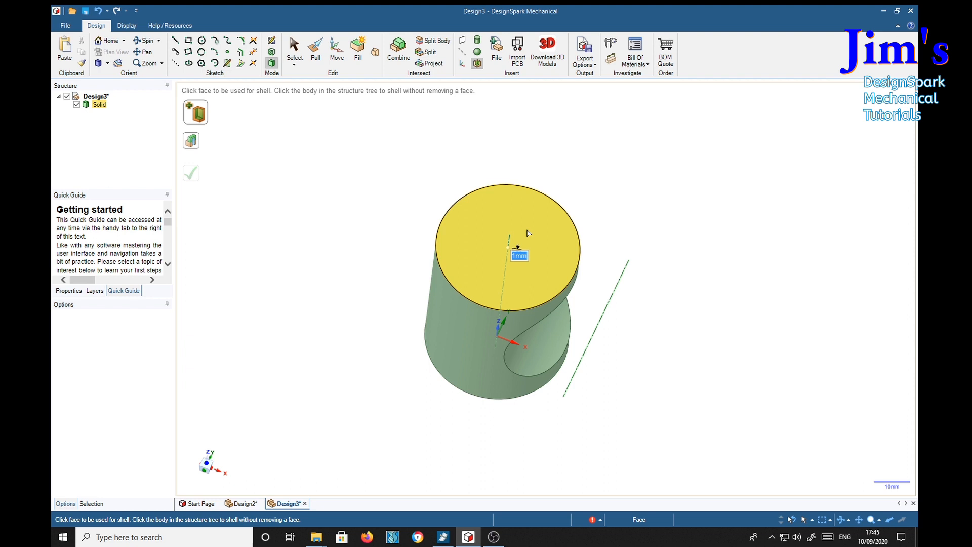
pyautogui.write('2')
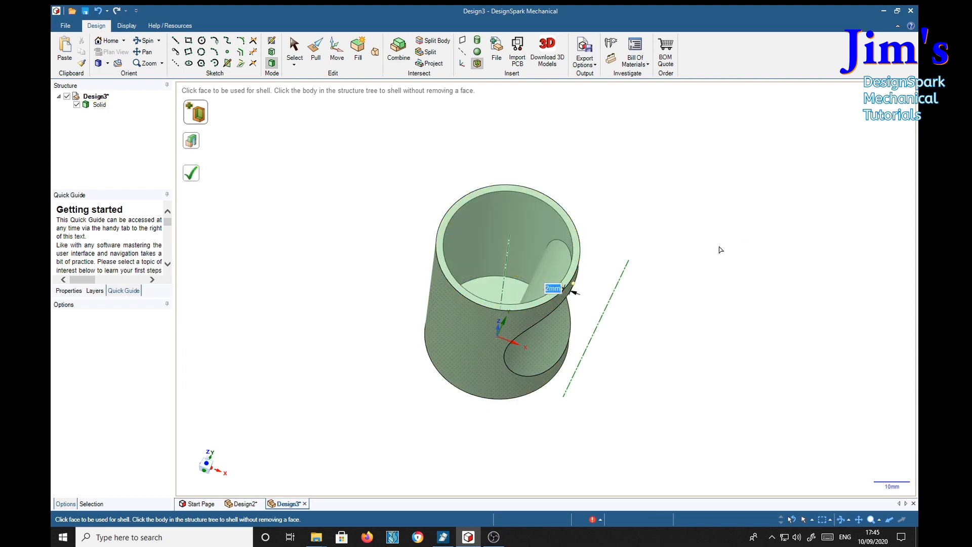
pyautogui.moveTo(718, 248); pyautogui.dragTo(675, 214)
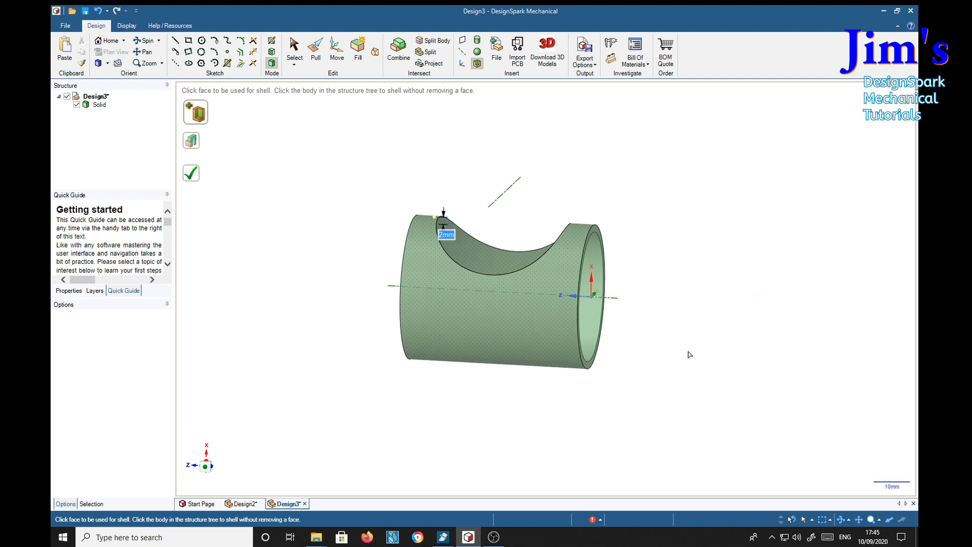
pyautogui.moveTo(689, 354); pyautogui.dragTo(717, 279)
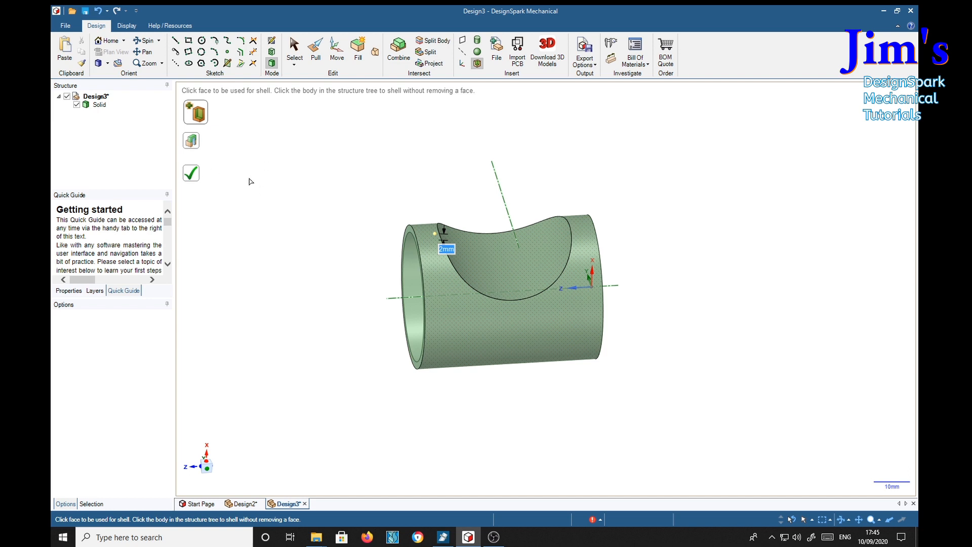
# Round the outer edge of the saddle indent with Pull into a smooth lip
pyautogui.click(316, 47)
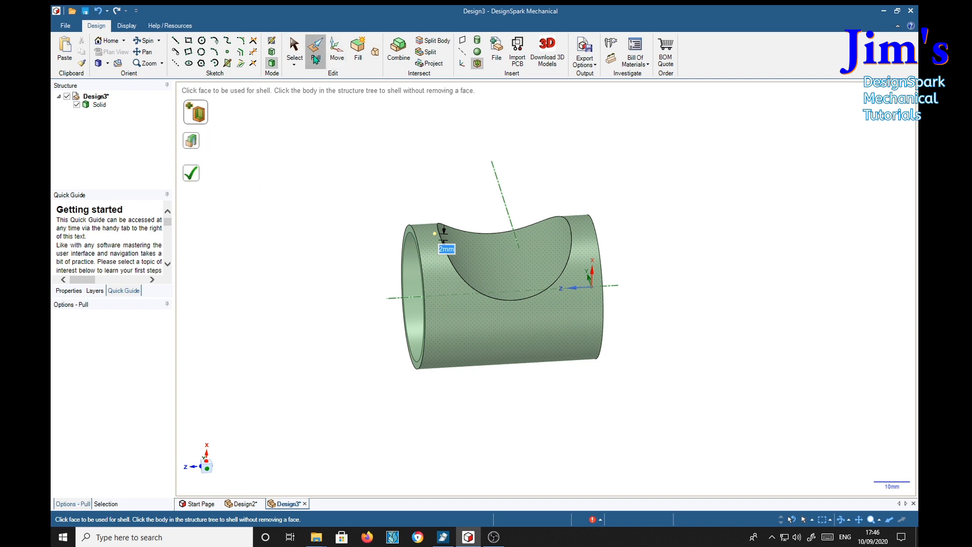
pyautogui.click(315, 49)
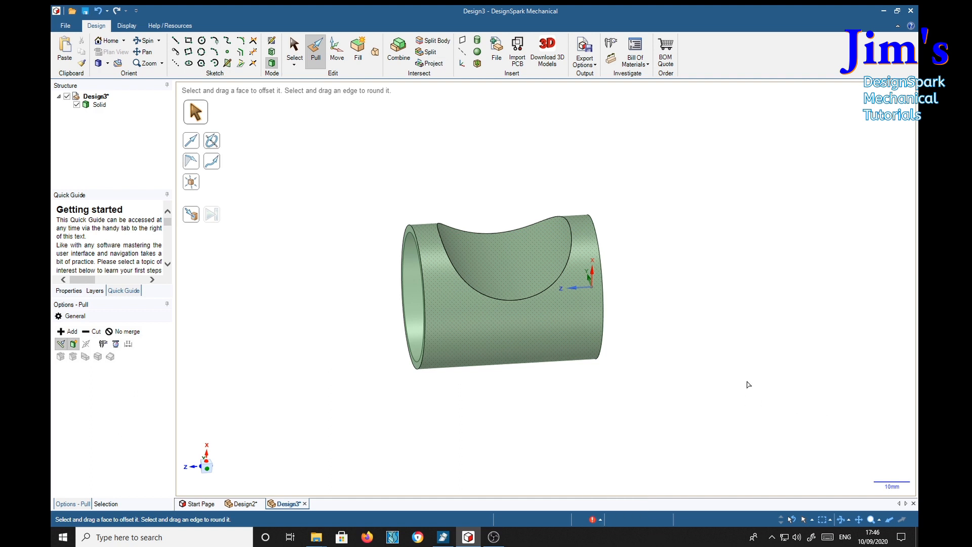
pyautogui.moveTo(699, 351)
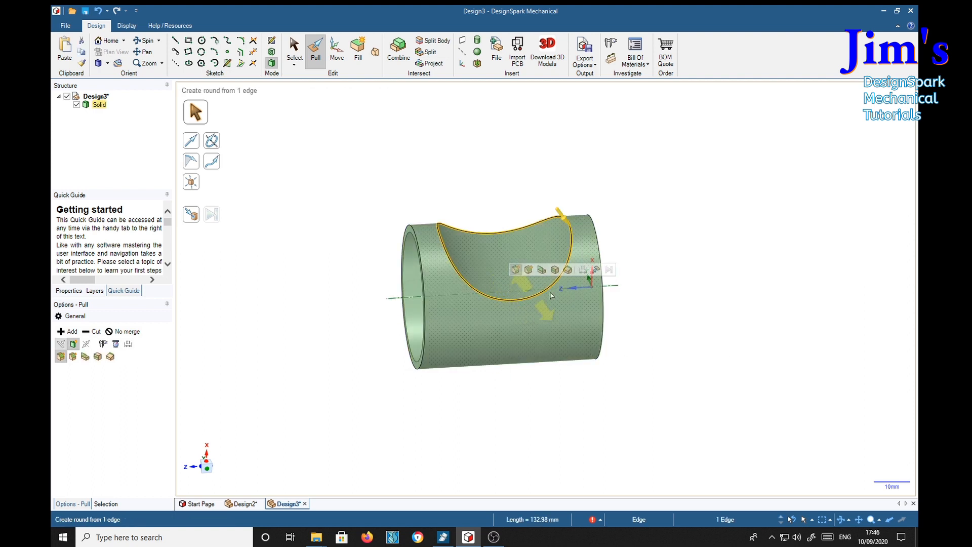
pyautogui.moveTo(551, 295); pyautogui.dragTo(634, 233)
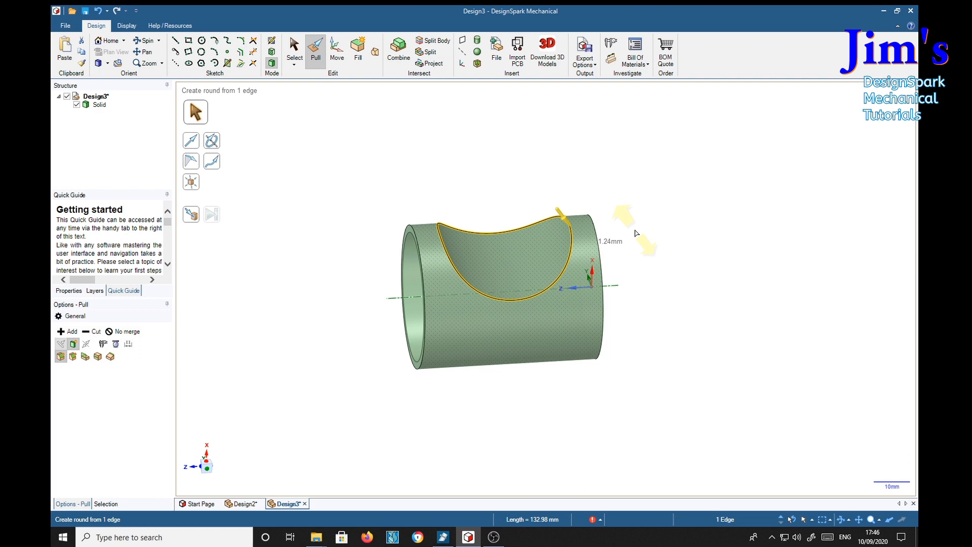
pyautogui.moveTo(620, 223); pyautogui.dragTo(645, 248)
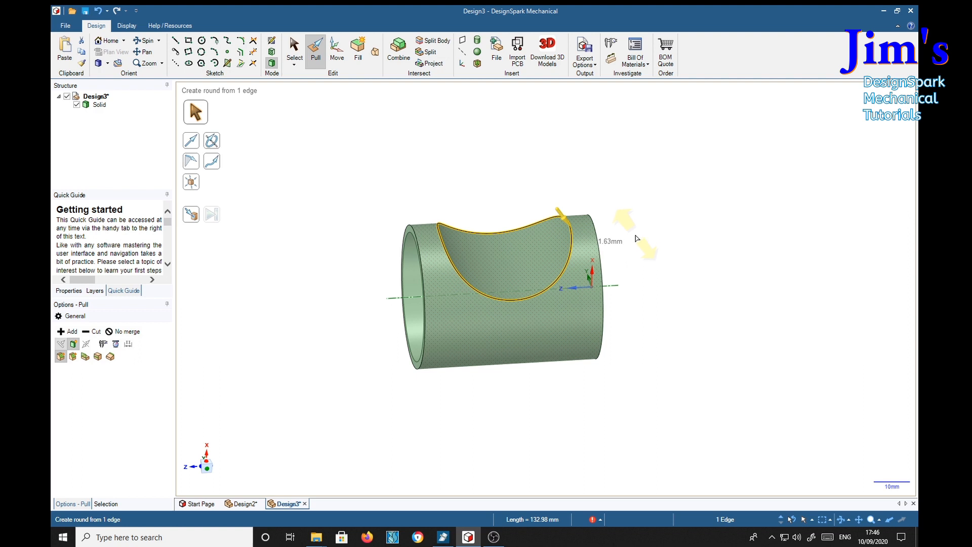
pyautogui.moveTo(648, 233); pyautogui.dragTo(654, 248)
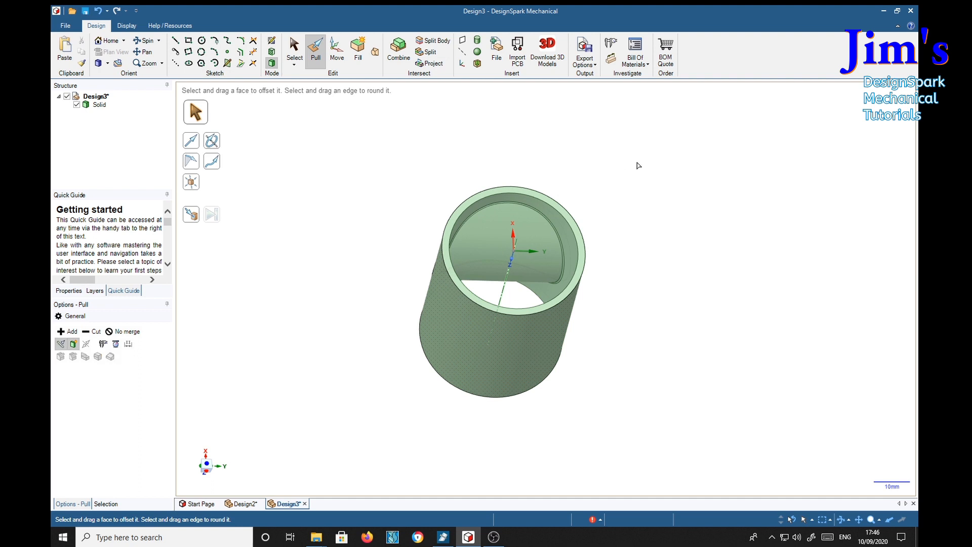
pyautogui.moveTo(593, 165)
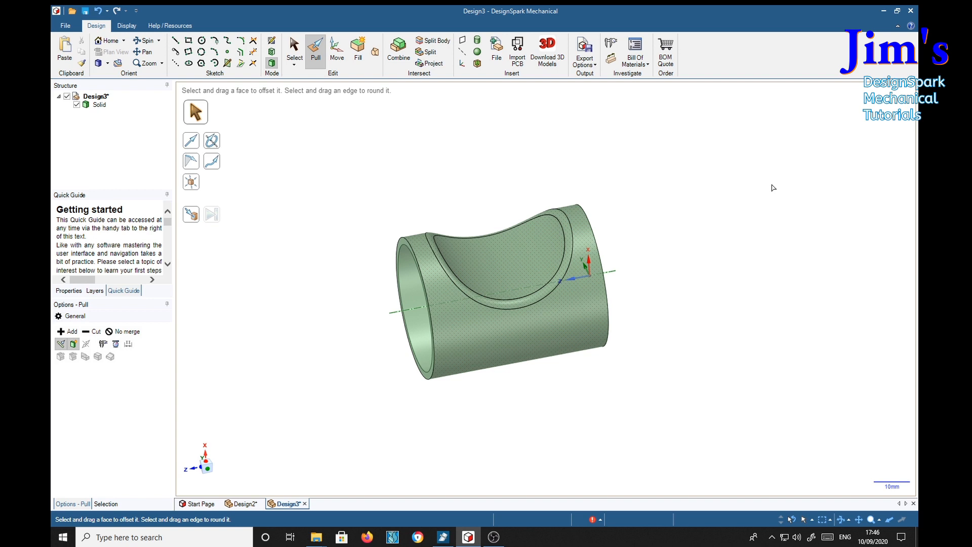
pyautogui.moveTo(774, 187)
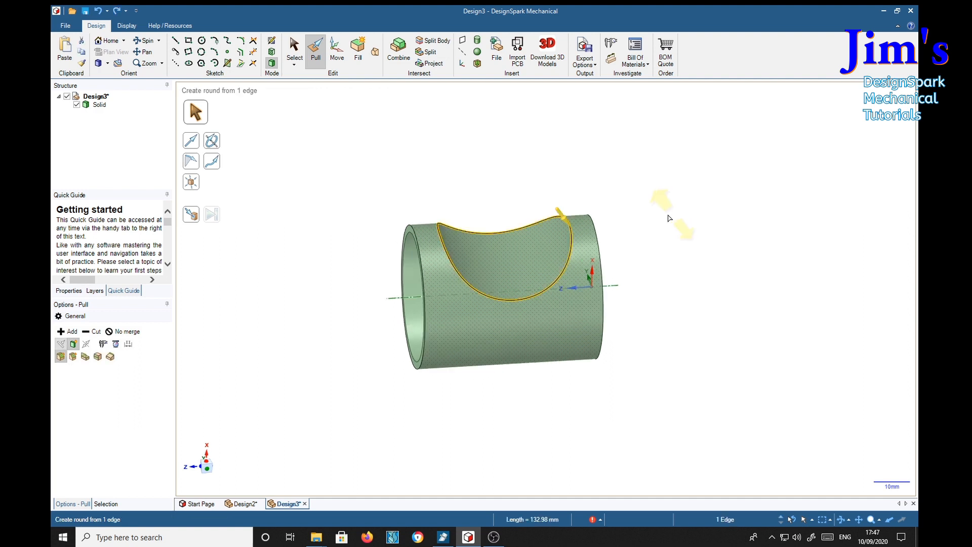
pyautogui.moveTo(573, 202)
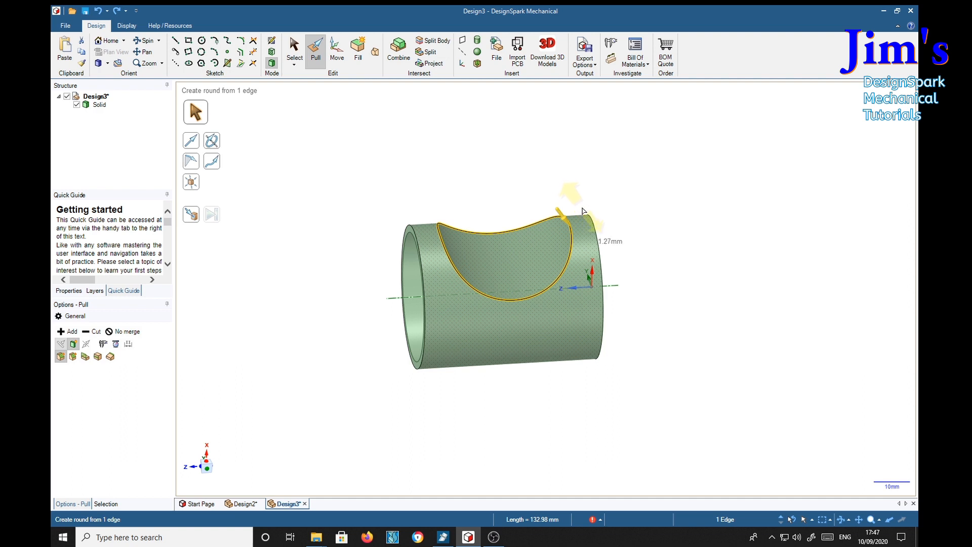
# Round the inner edge of the indent to match
pyautogui.moveTo(583, 214); pyautogui.dragTo(592, 222)
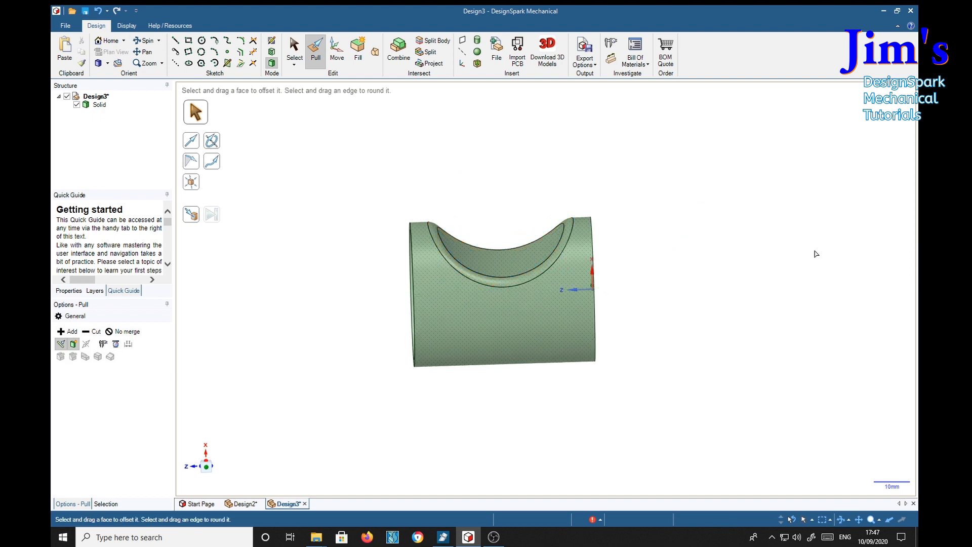
# Enable Section mode and rotate the cutting plane to slice along the pipe's length
pyautogui.moveTo(502, 289); pyautogui.dragTo(683, 242)
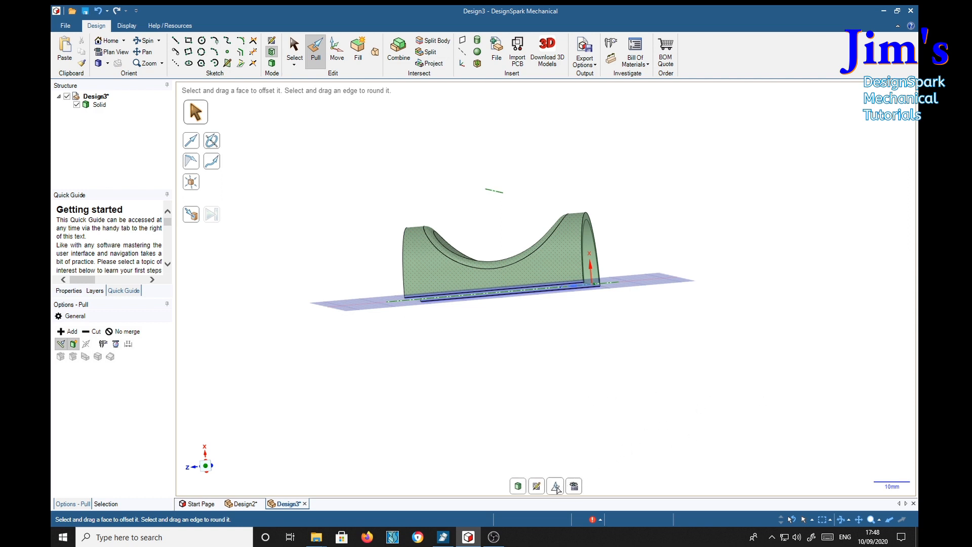
pyautogui.click(336, 50)
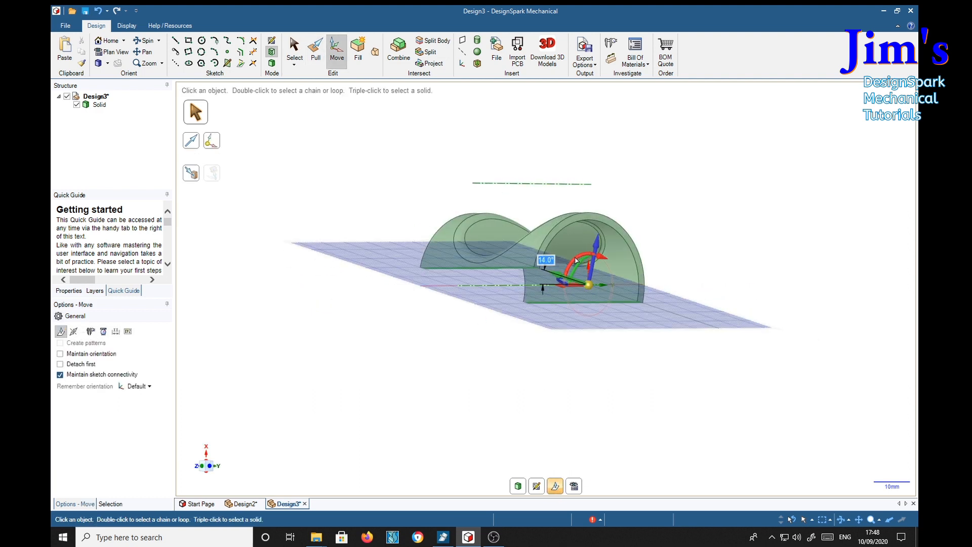
pyautogui.moveTo(576, 260); pyautogui.dragTo(608, 243)
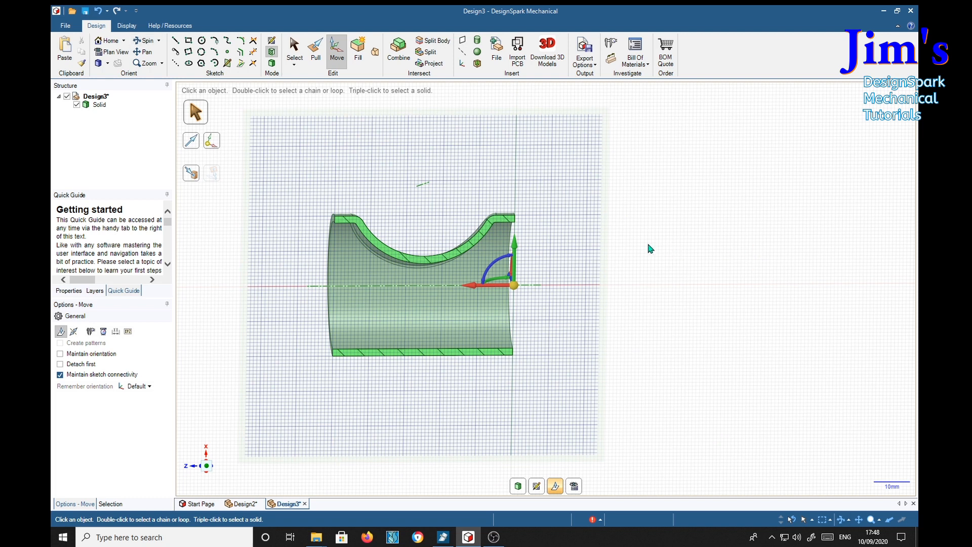
pyautogui.moveTo(496, 229)
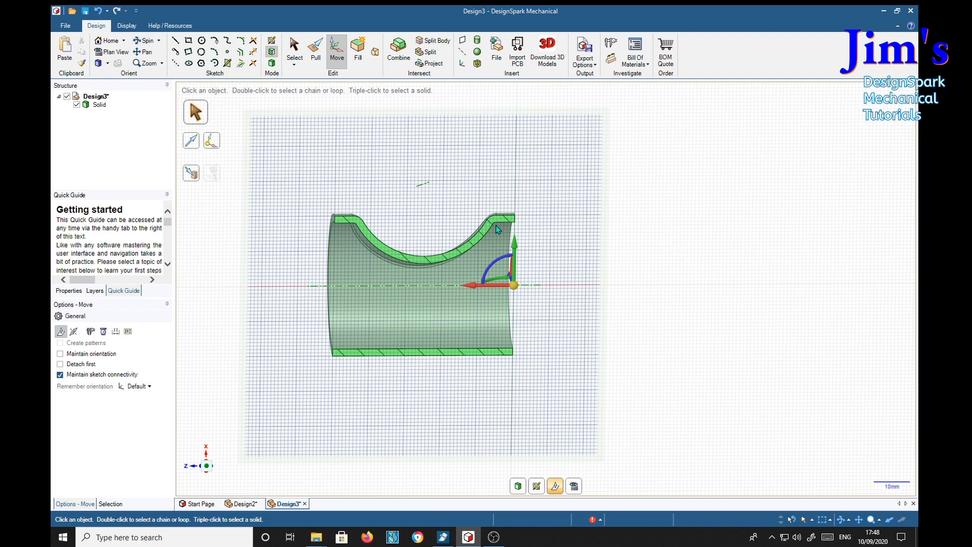
# Zoom in face-on to the section to inspect the rounded notch lip in cross-section
pyautogui.scroll(3)
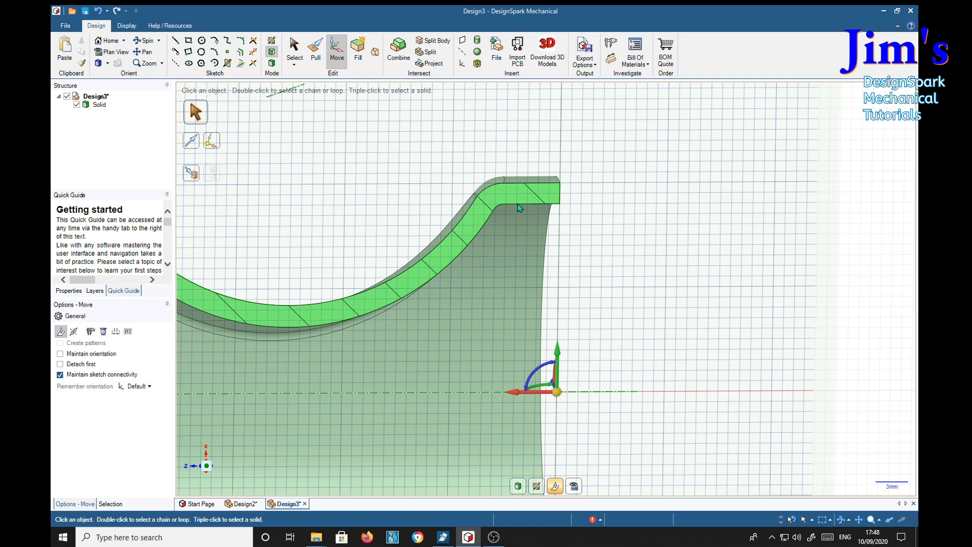
pyautogui.moveTo(583, 278)
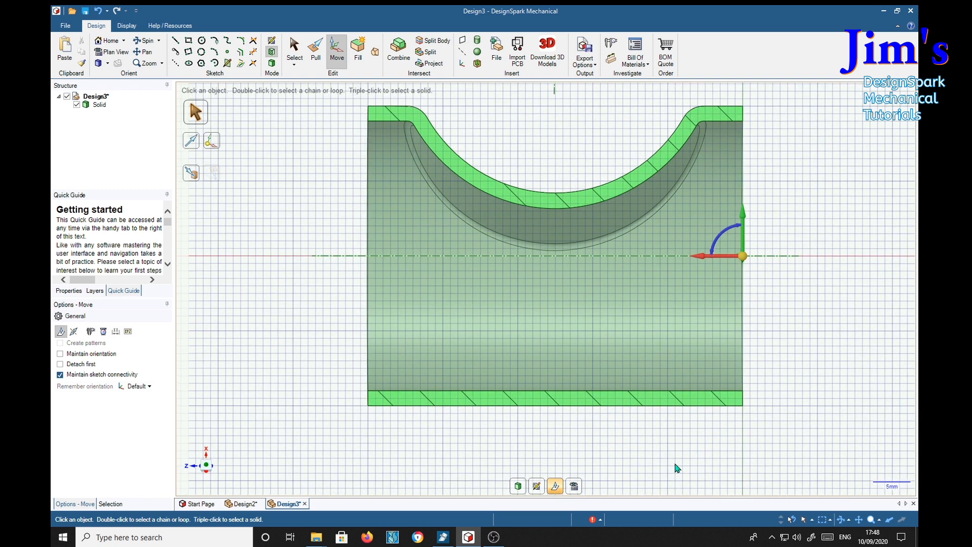
pyautogui.moveTo(810, 254)
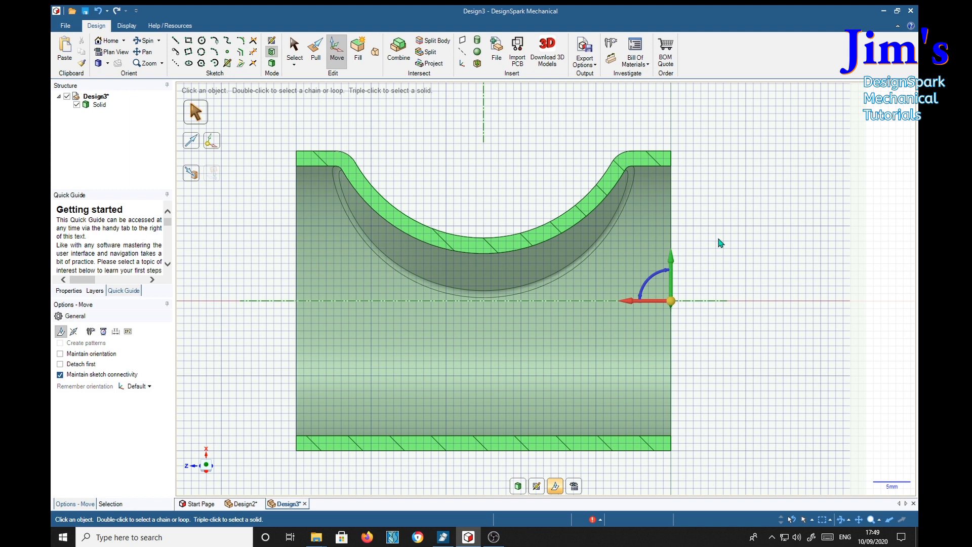
pyautogui.moveTo(779, 186)
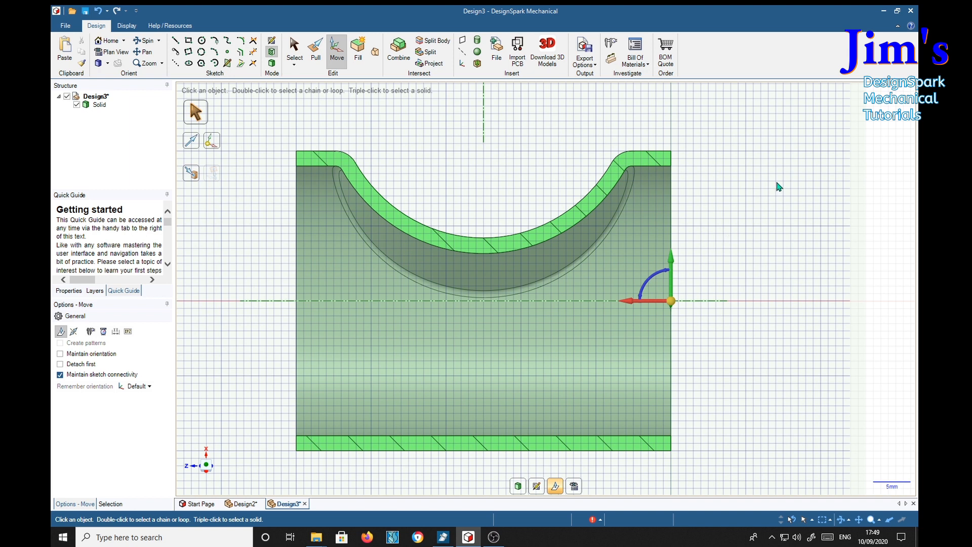
pyautogui.moveTo(748, 267)
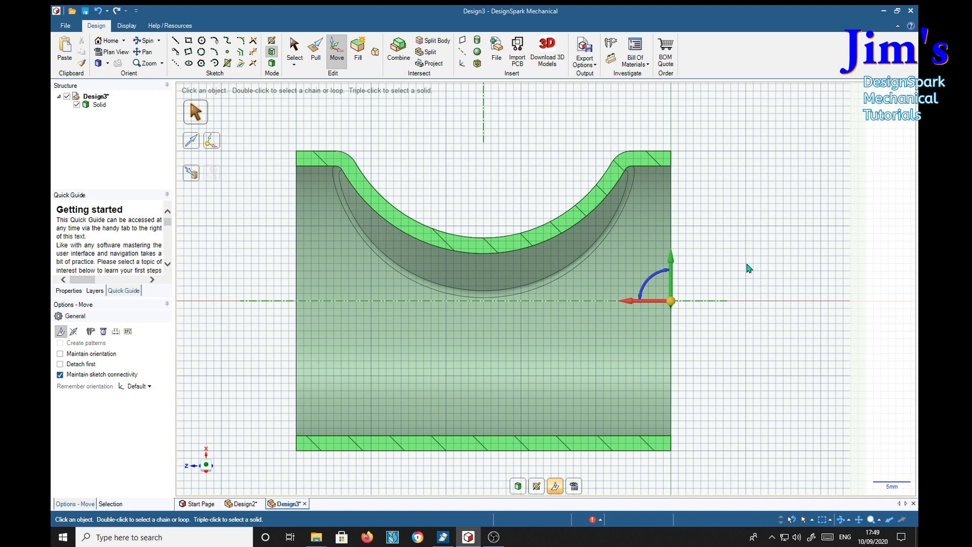
pyautogui.moveTo(792, 335)
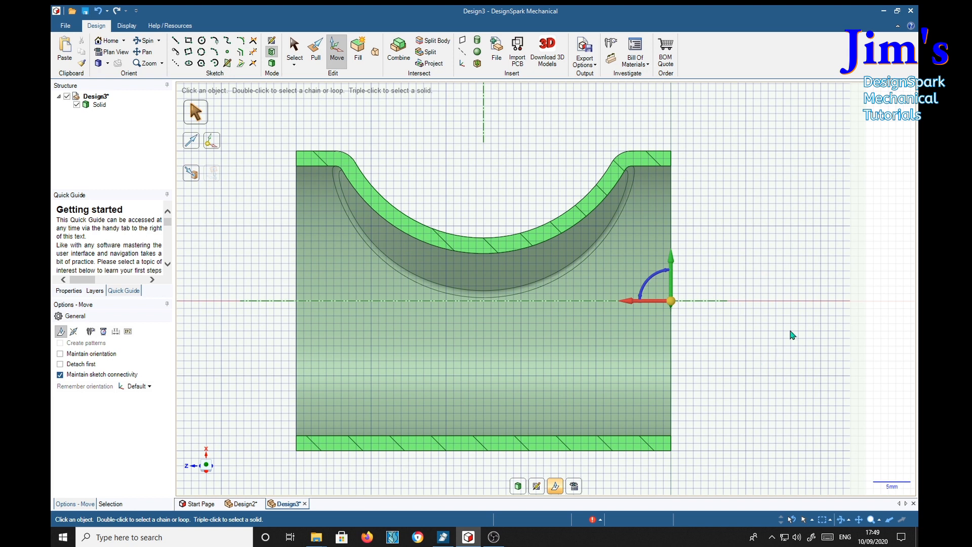